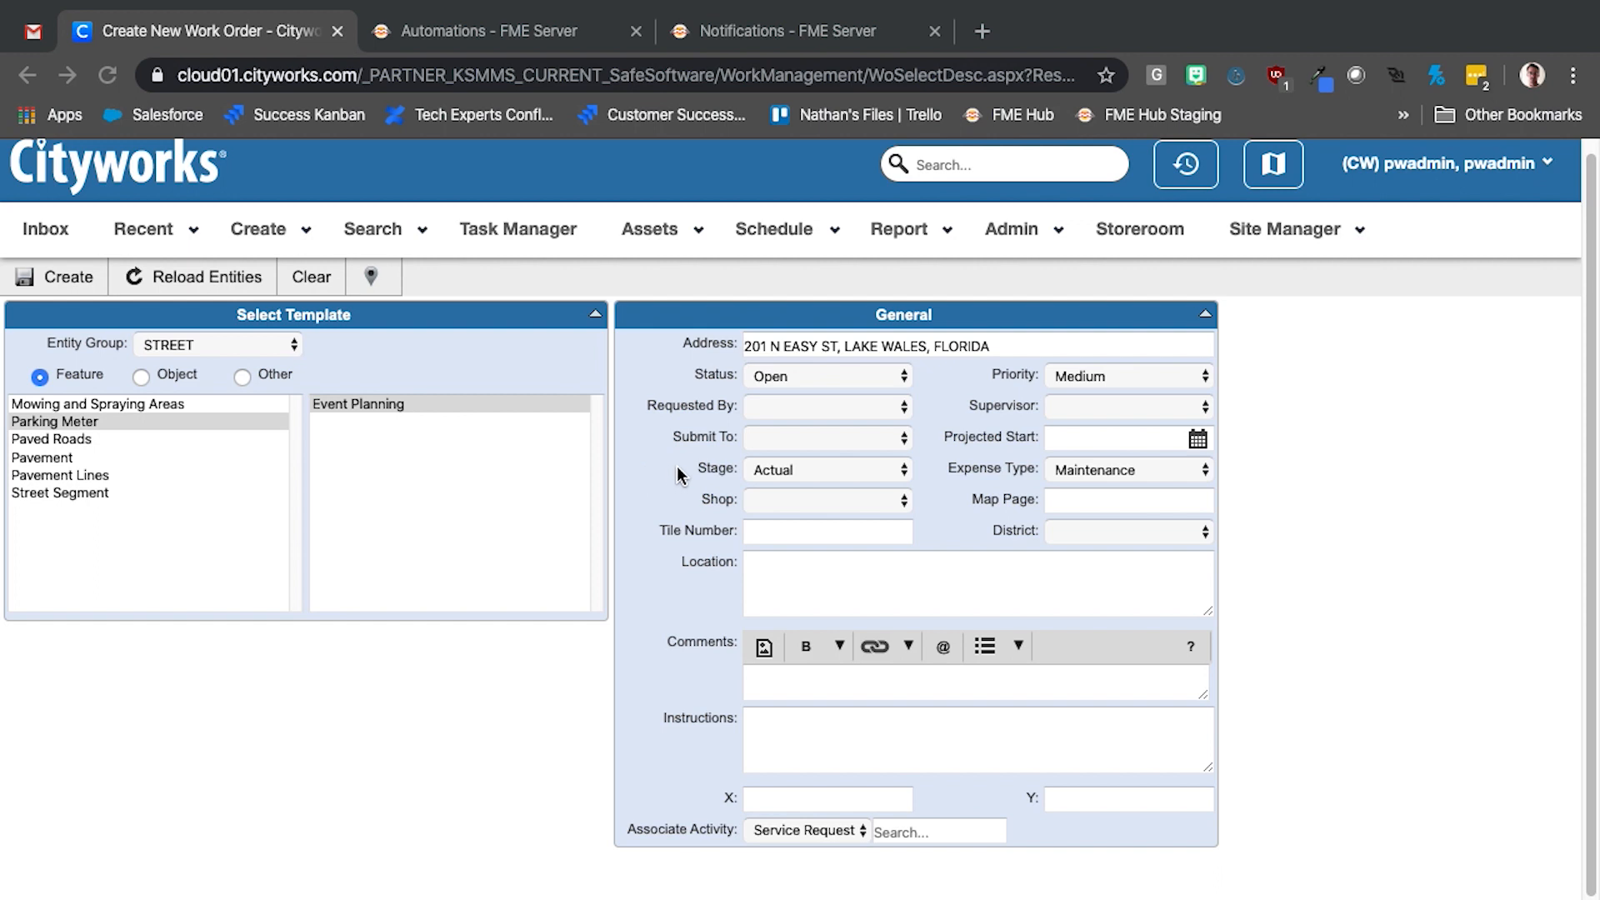
pyautogui.moveTo(272, 269)
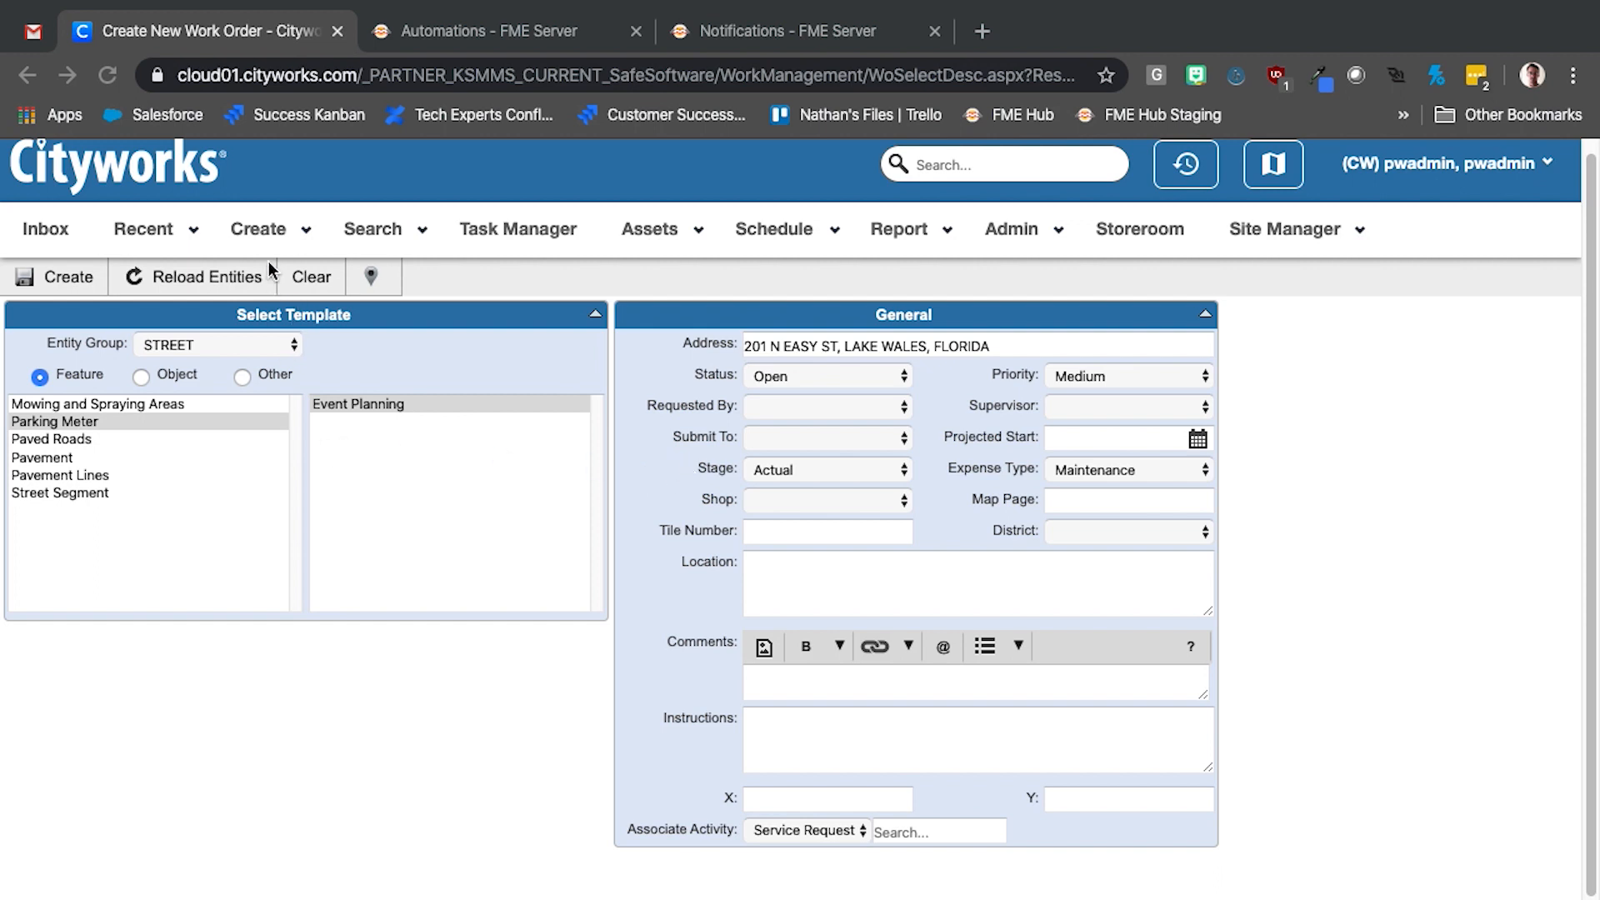
pyautogui.click(259, 228)
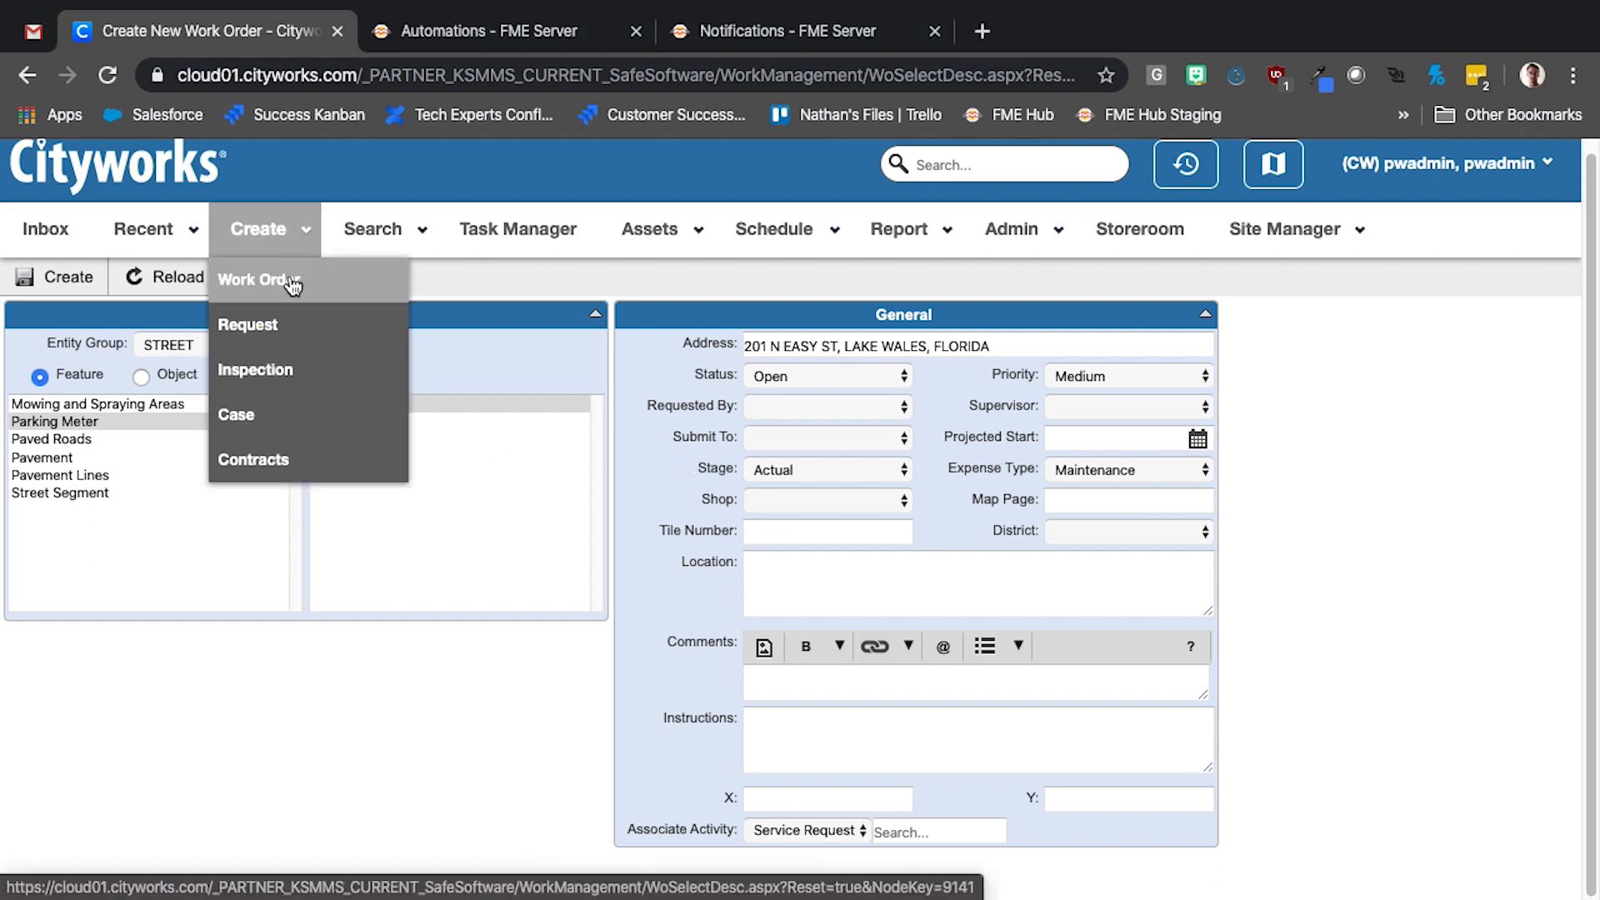
pyautogui.click(254, 280)
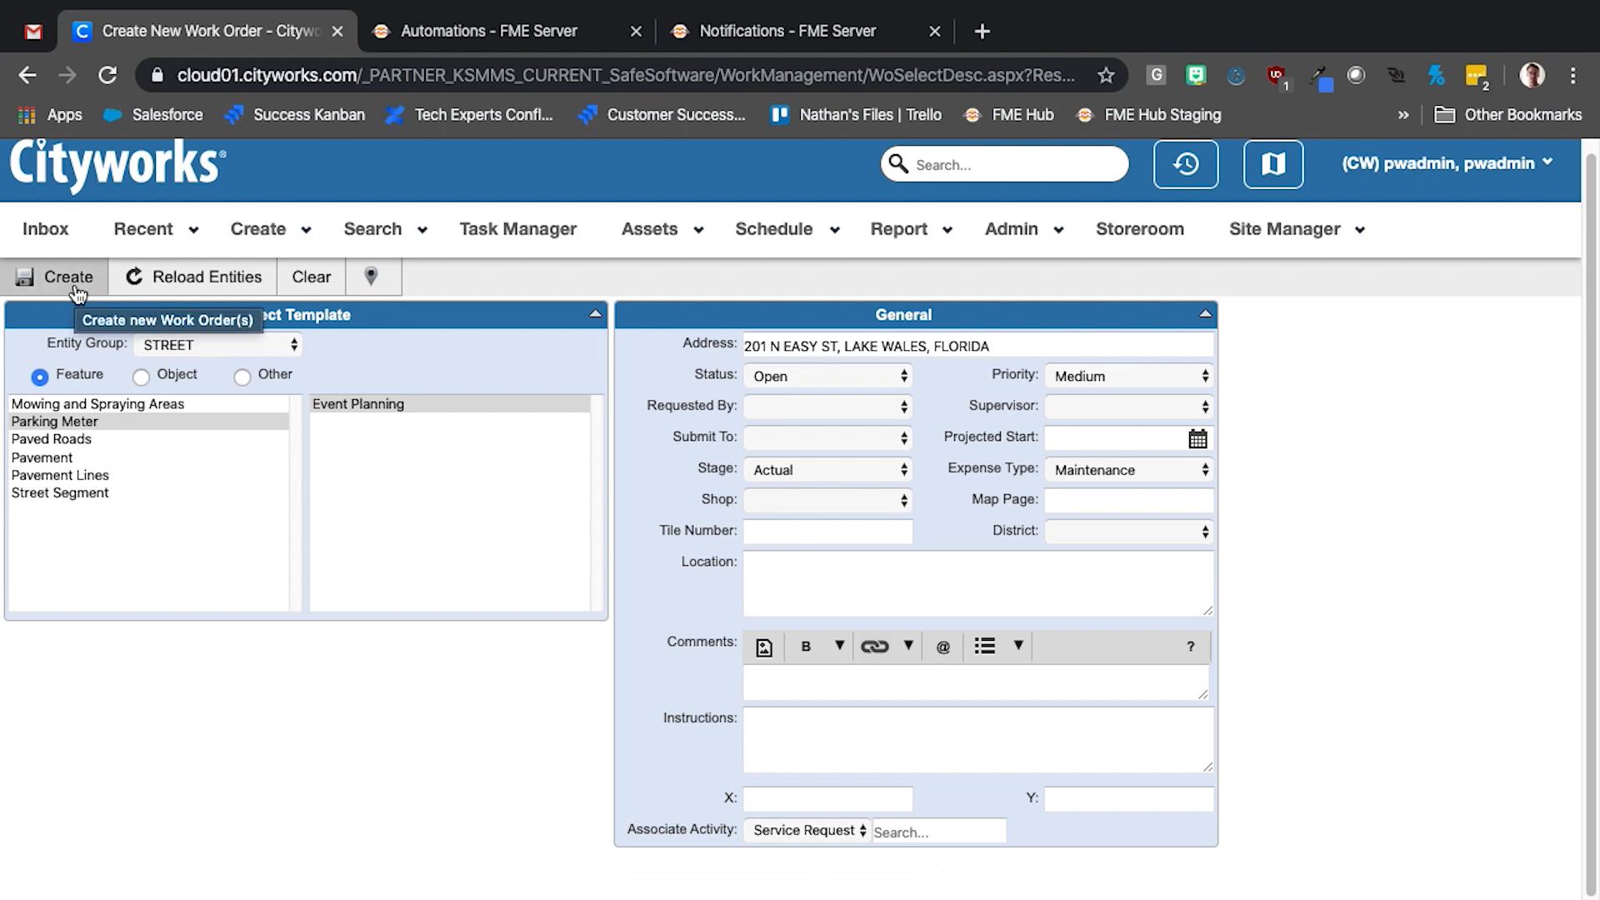
pyautogui.click(69, 277)
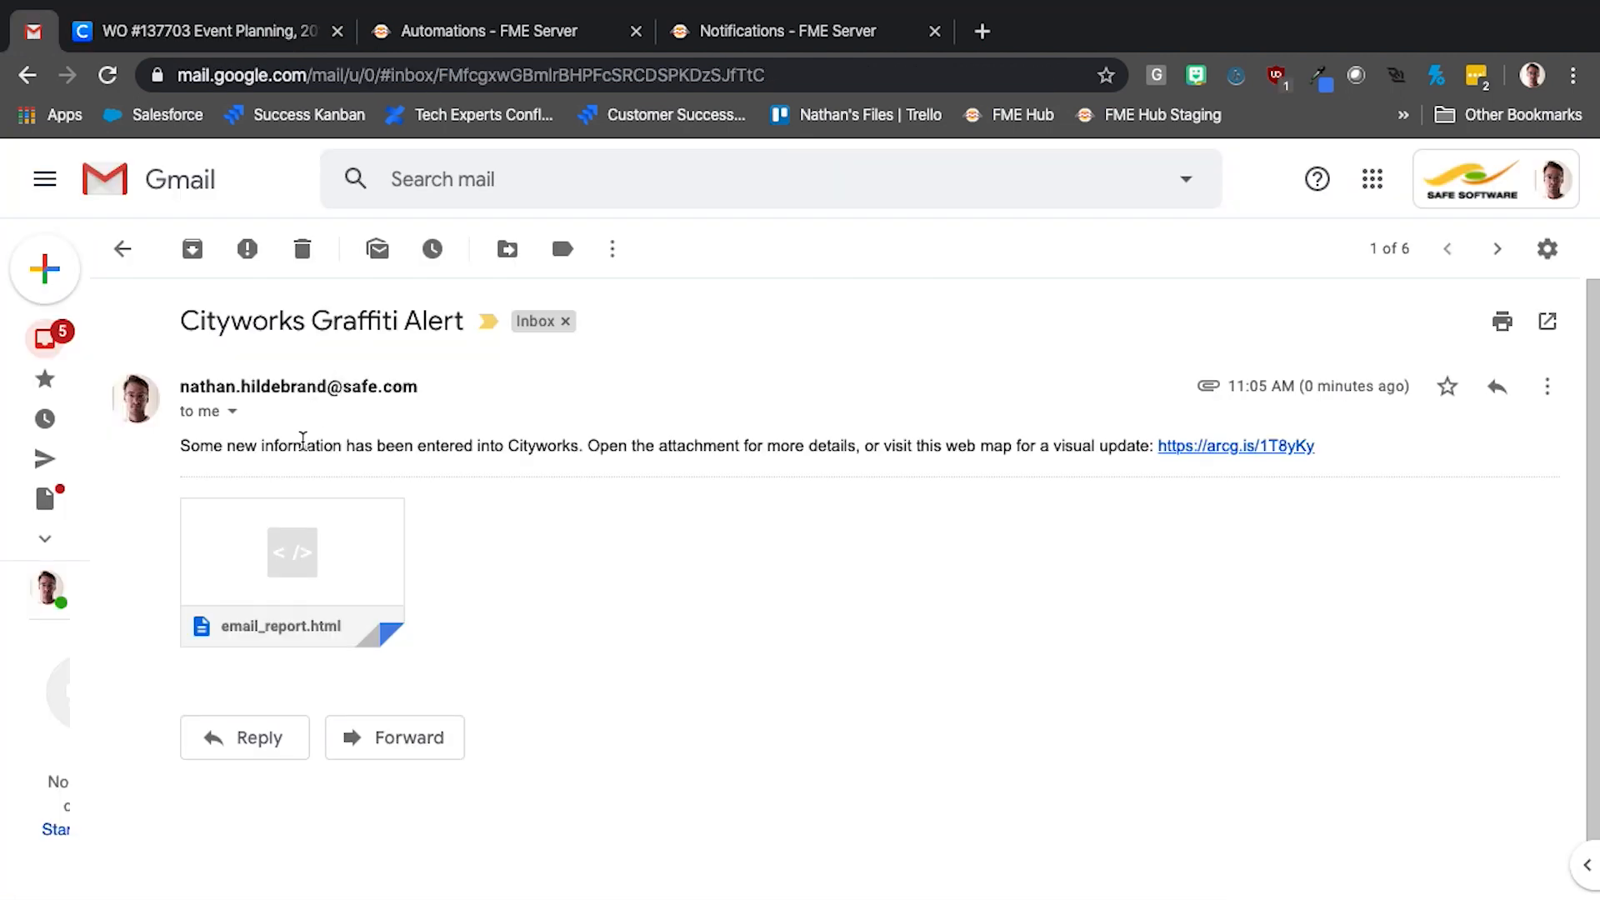
pyautogui.click(292, 551)
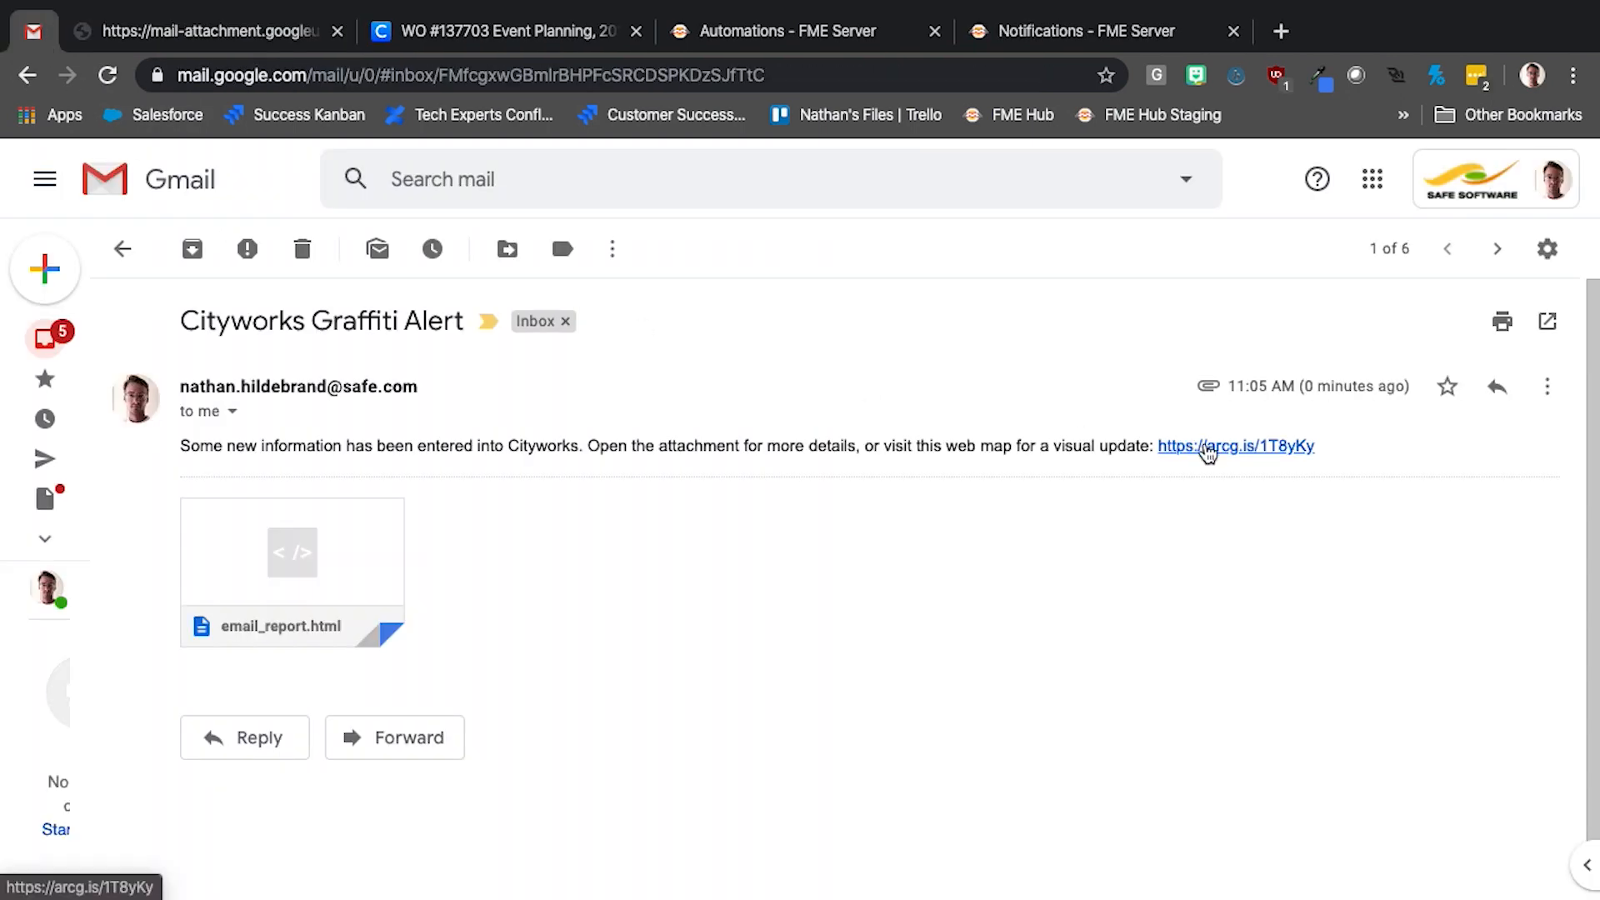
# Load the Graffiti web map and show work order 137703's point pop-up with its inspection ID
pyautogui.click(1236, 446)
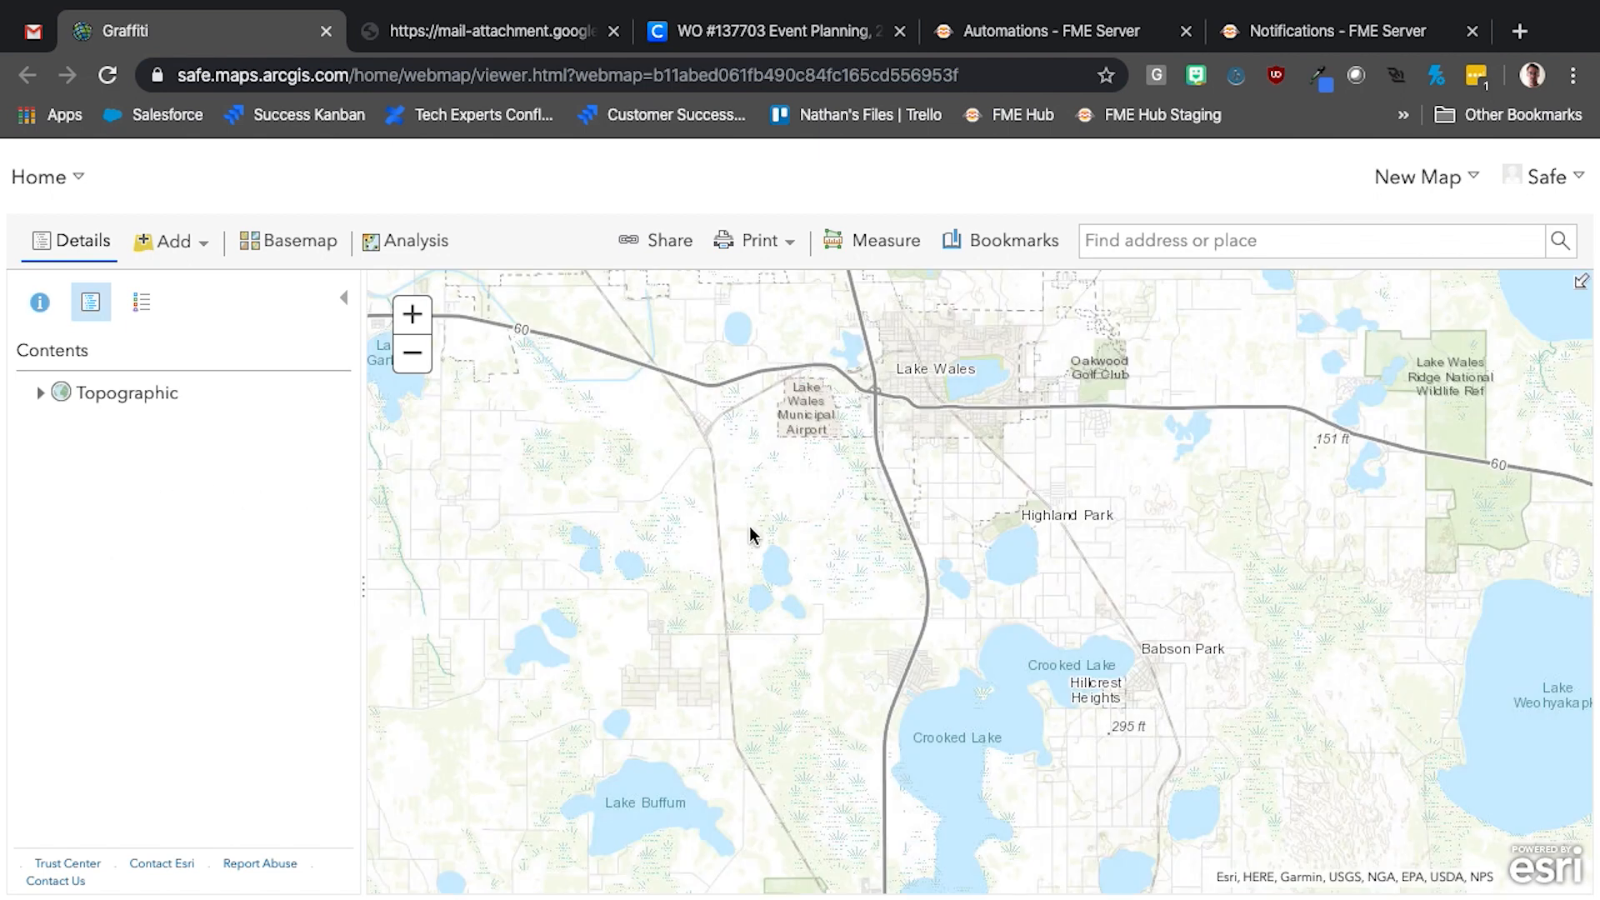
pyautogui.click(977, 582)
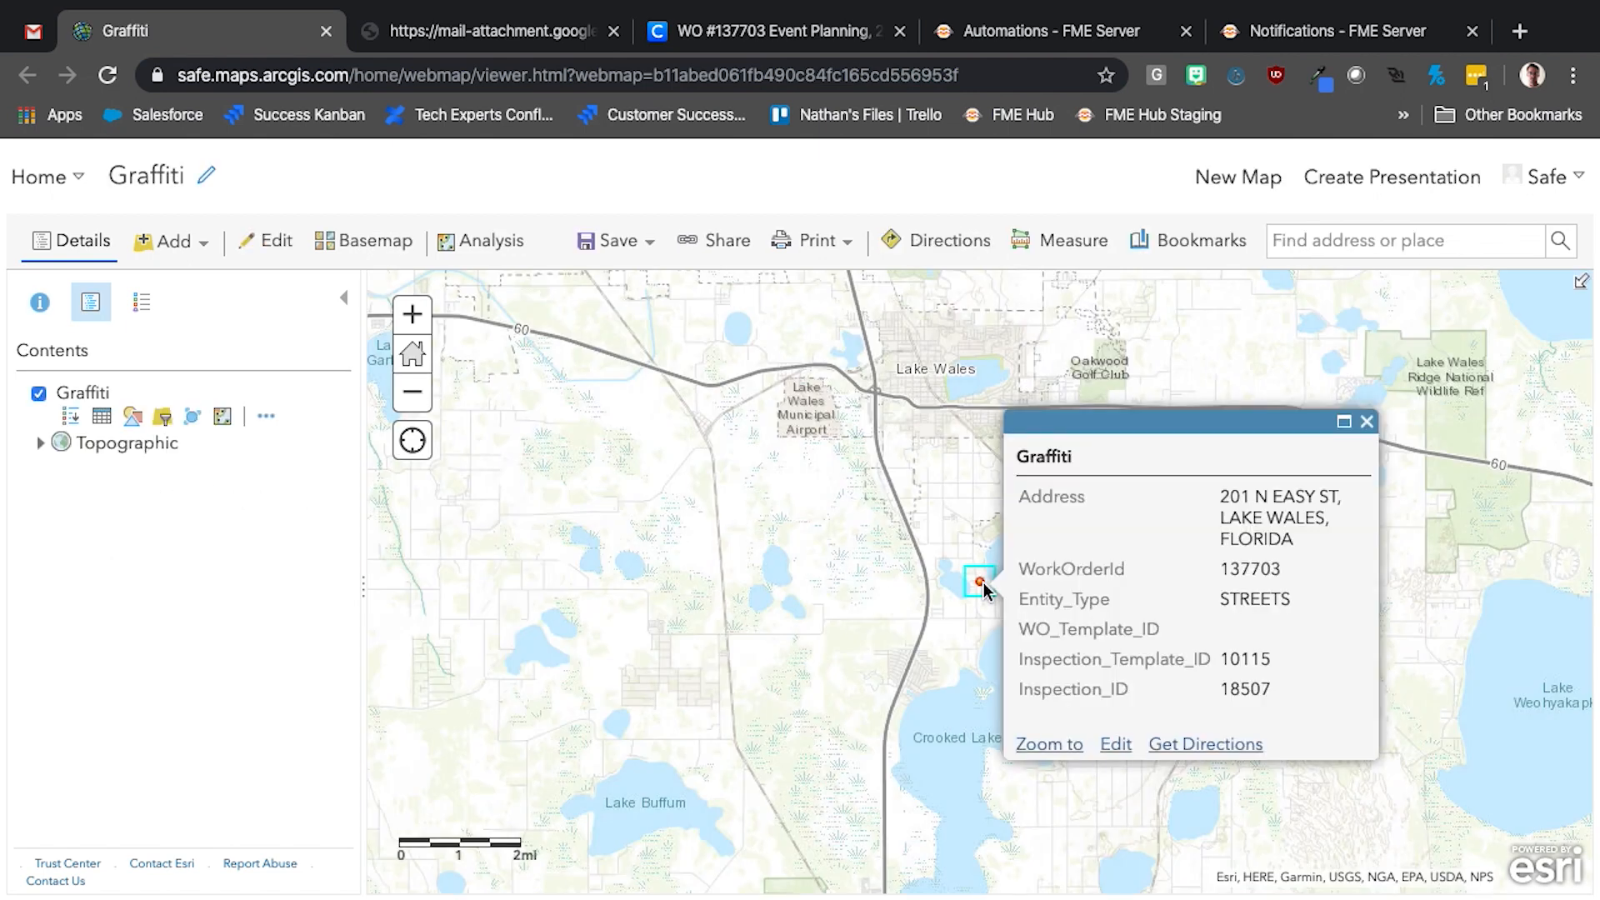
pyautogui.click(770, 31)
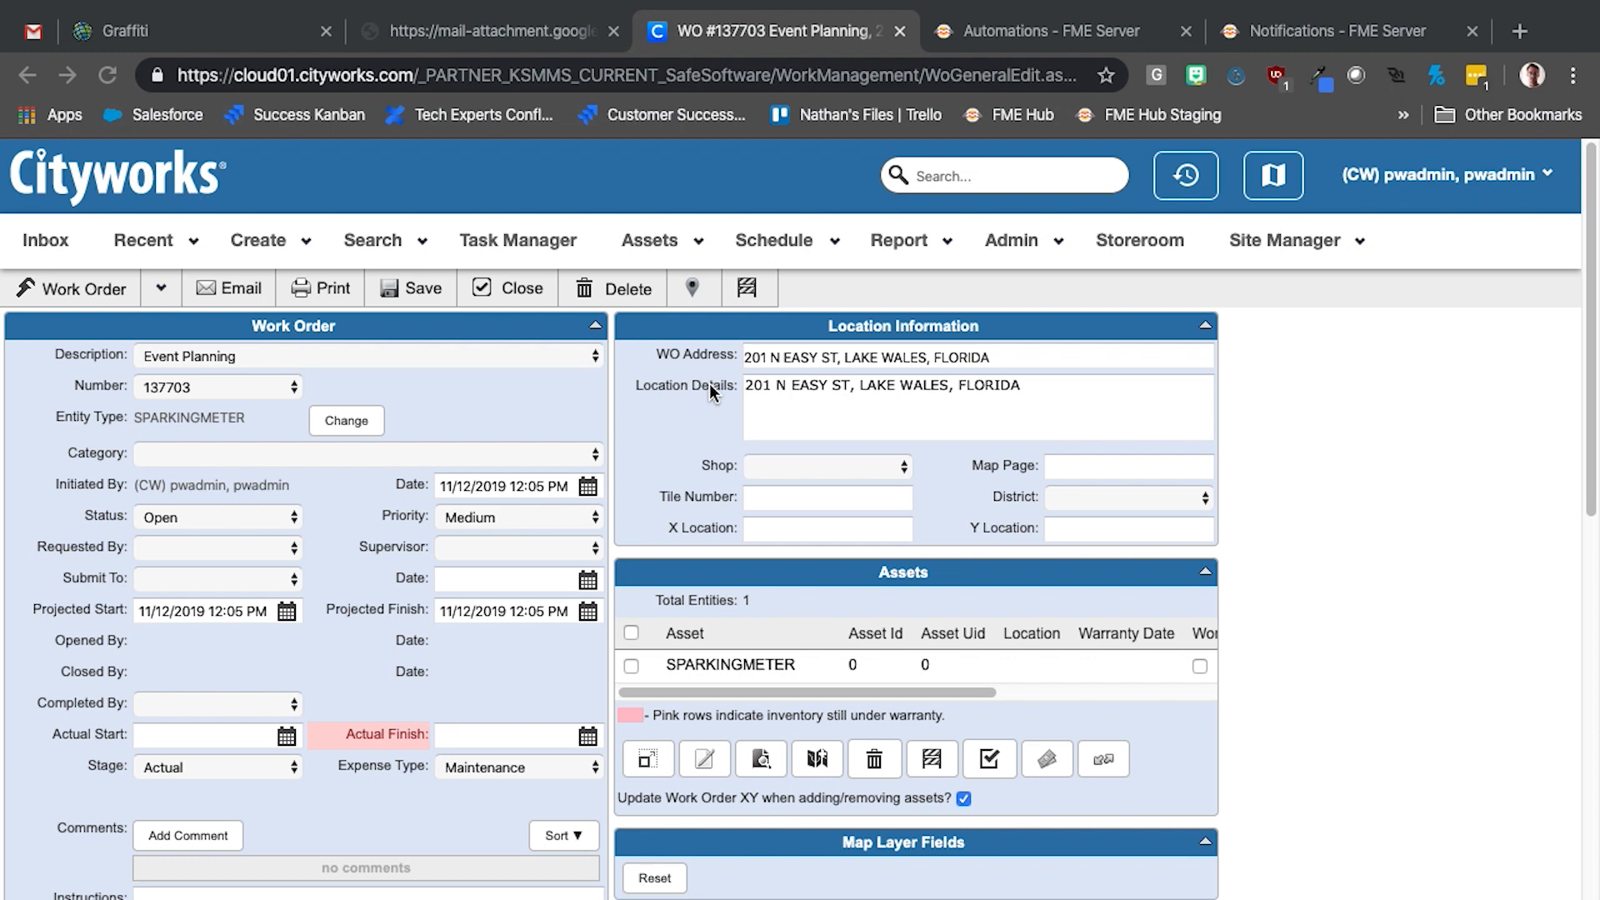
pyautogui.moveTo(797, 80)
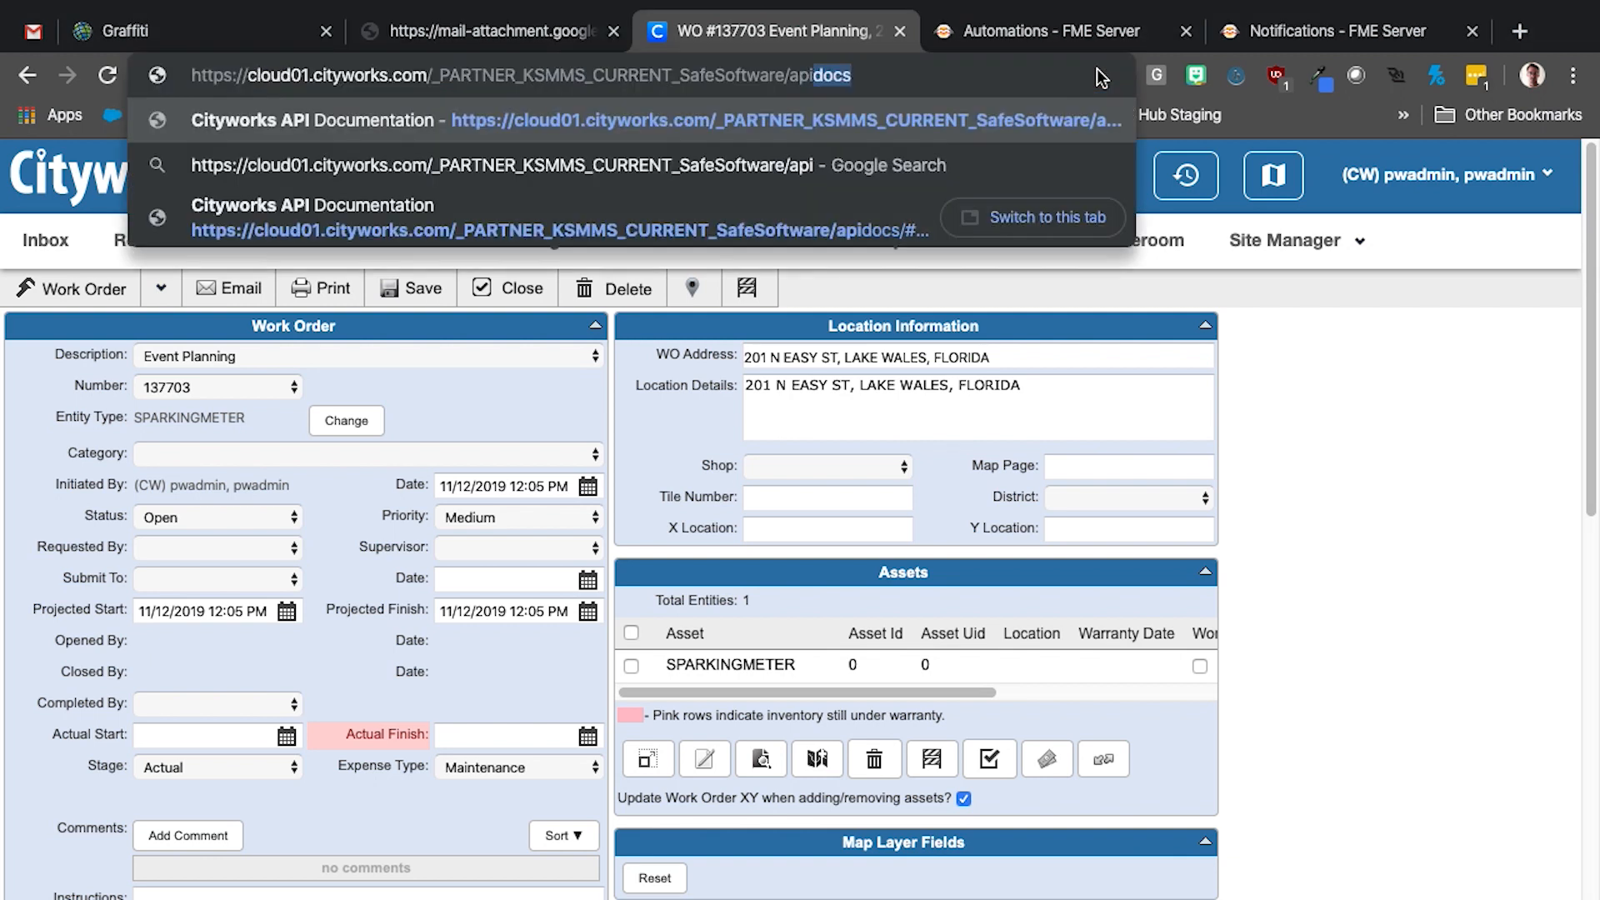
# Open the Cityworks API Documentation page from the apidocs address-bar suggestion
pyautogui.click(783, 120)
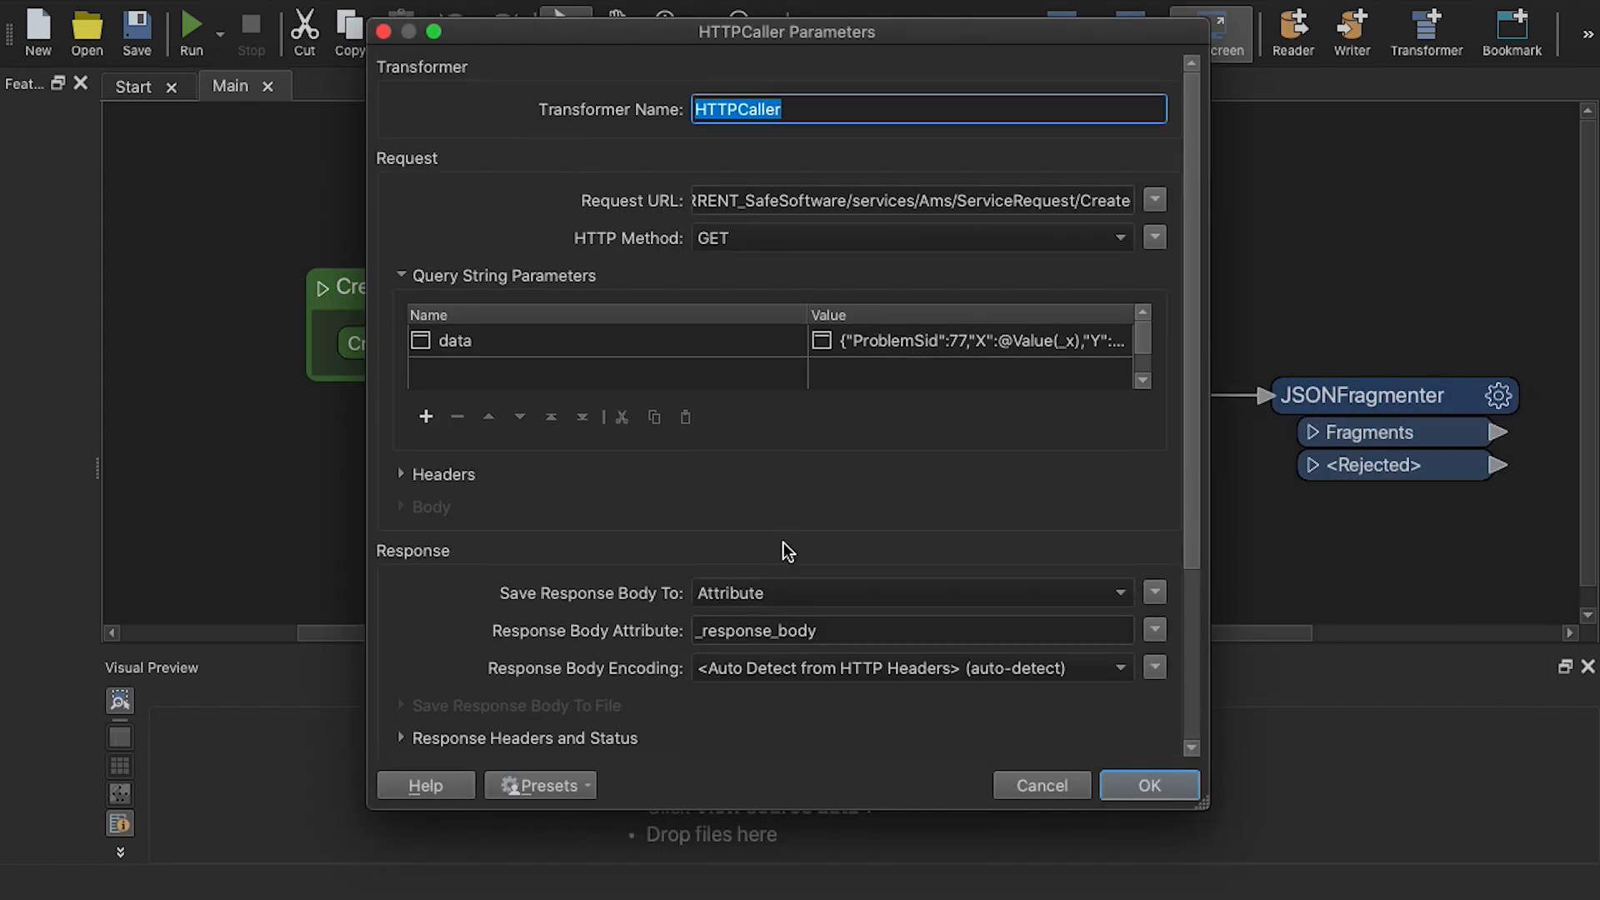
# Check the HTTPCaller's ServiceRequest URL and JSON data value (ProblemSid 77, X/Y), then close
pyautogui.click(909, 200)
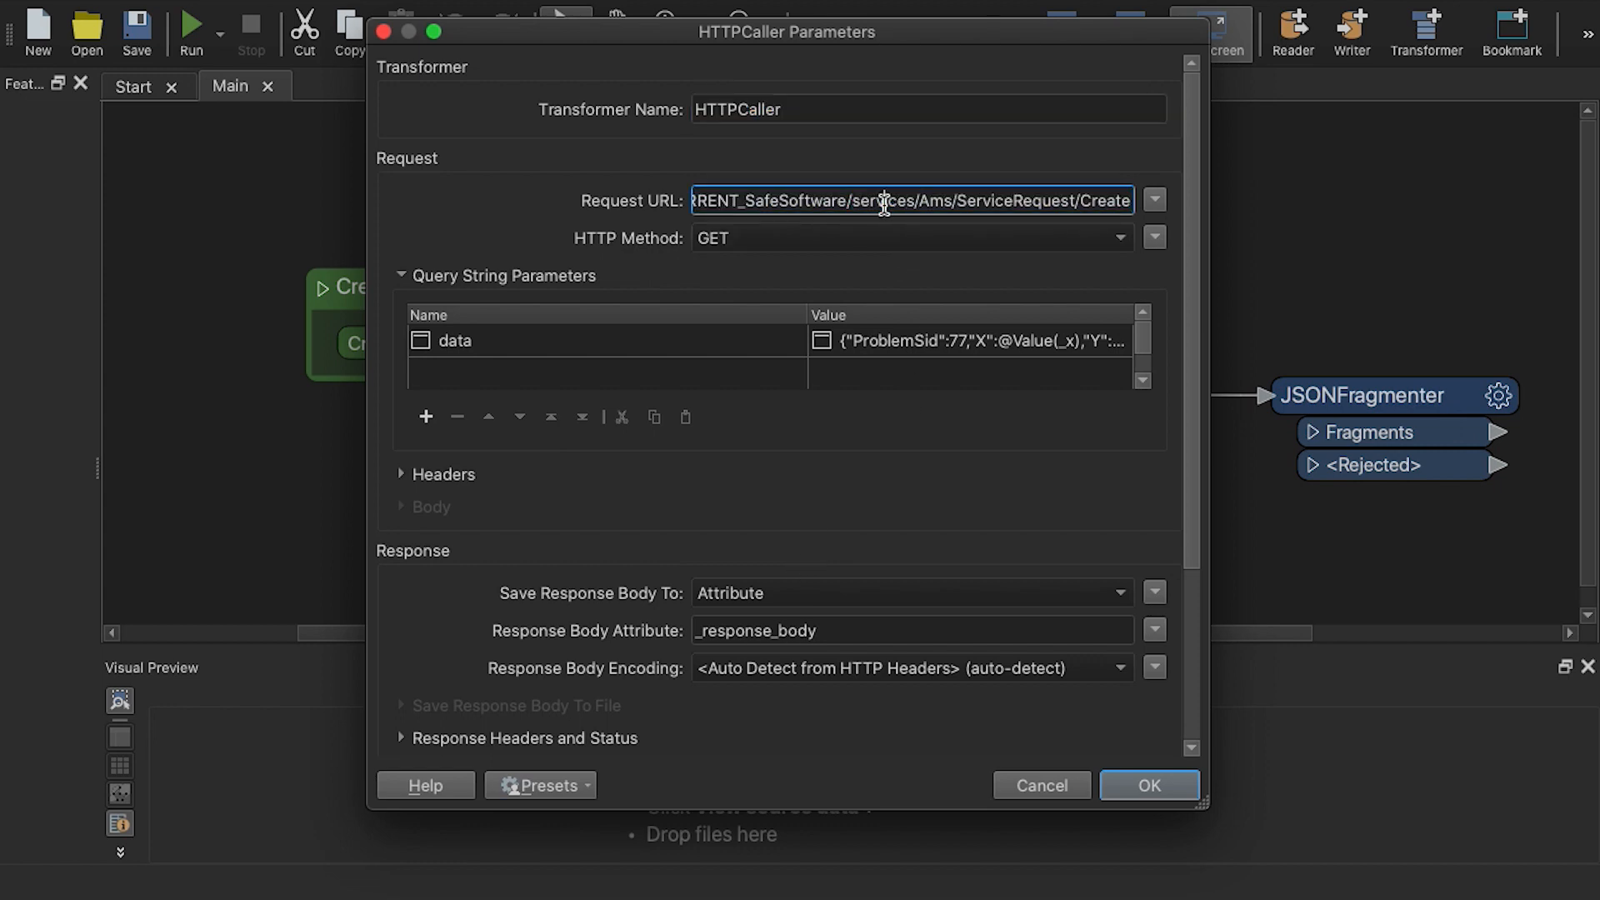
pyautogui.click(454, 340)
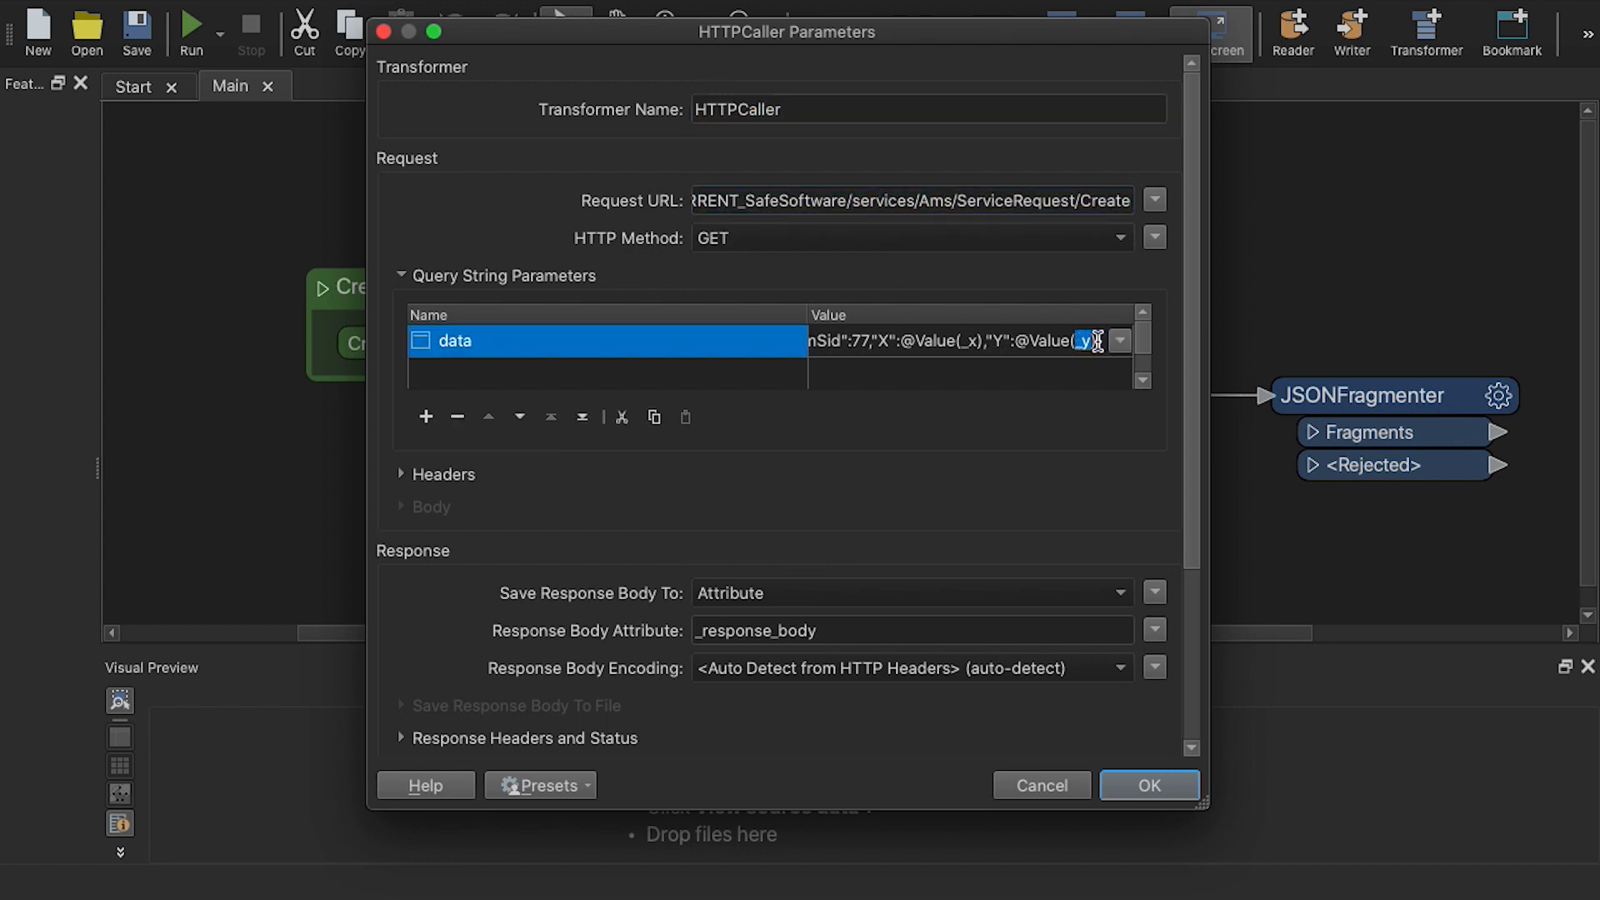
pyautogui.click(1120, 340)
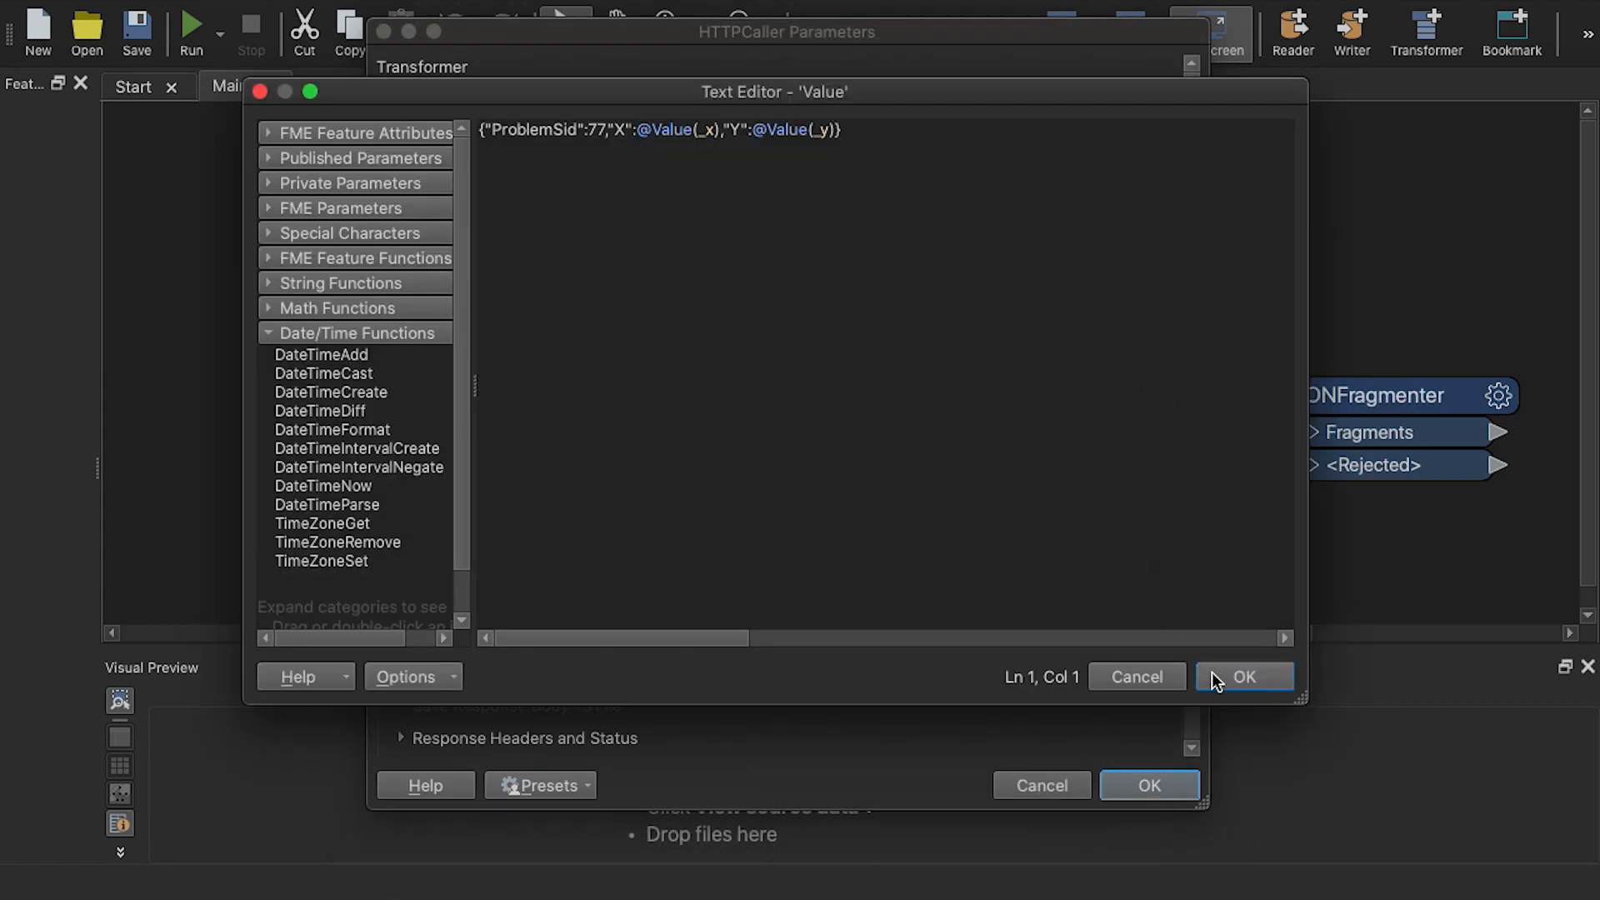
pyautogui.click(1243, 677)
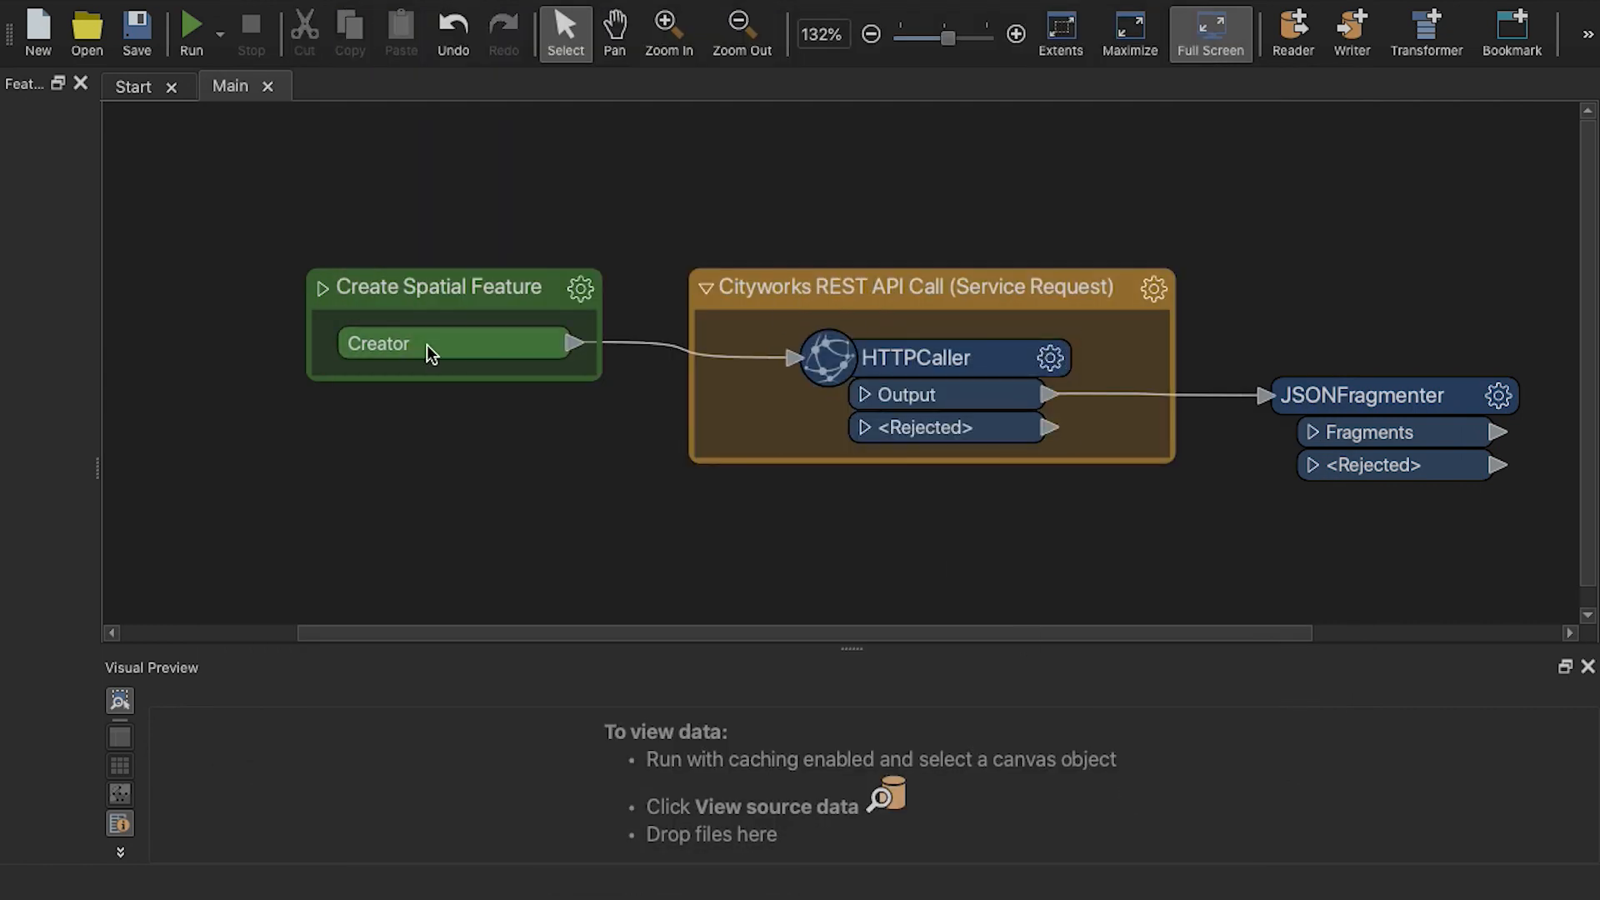
pyautogui.moveTo(428, 348)
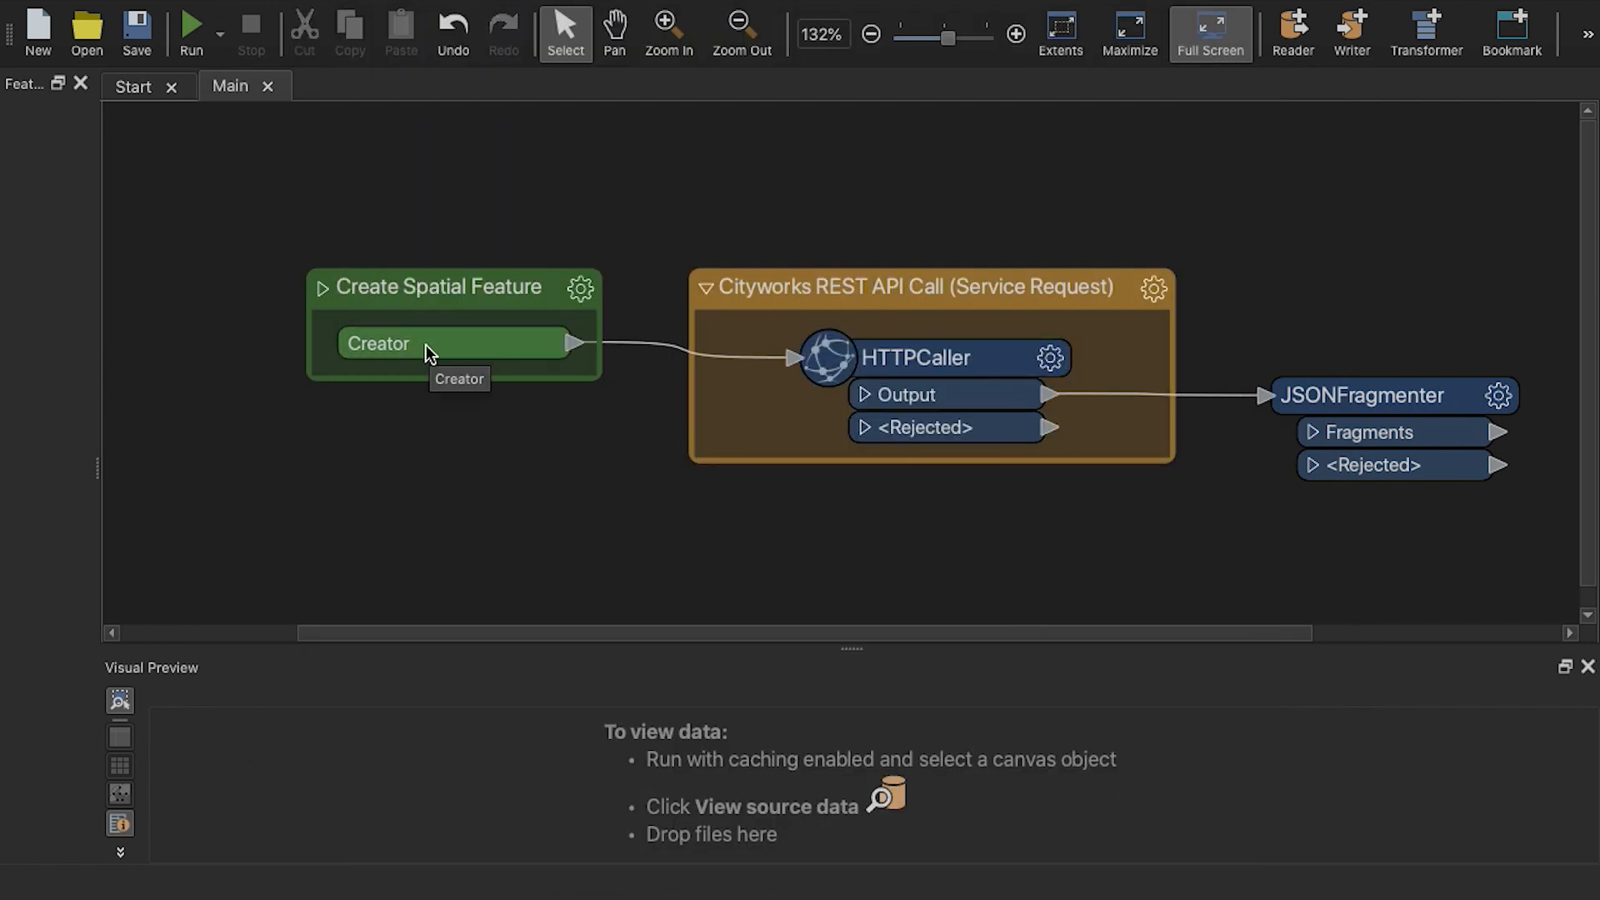
pyautogui.moveTo(432, 340)
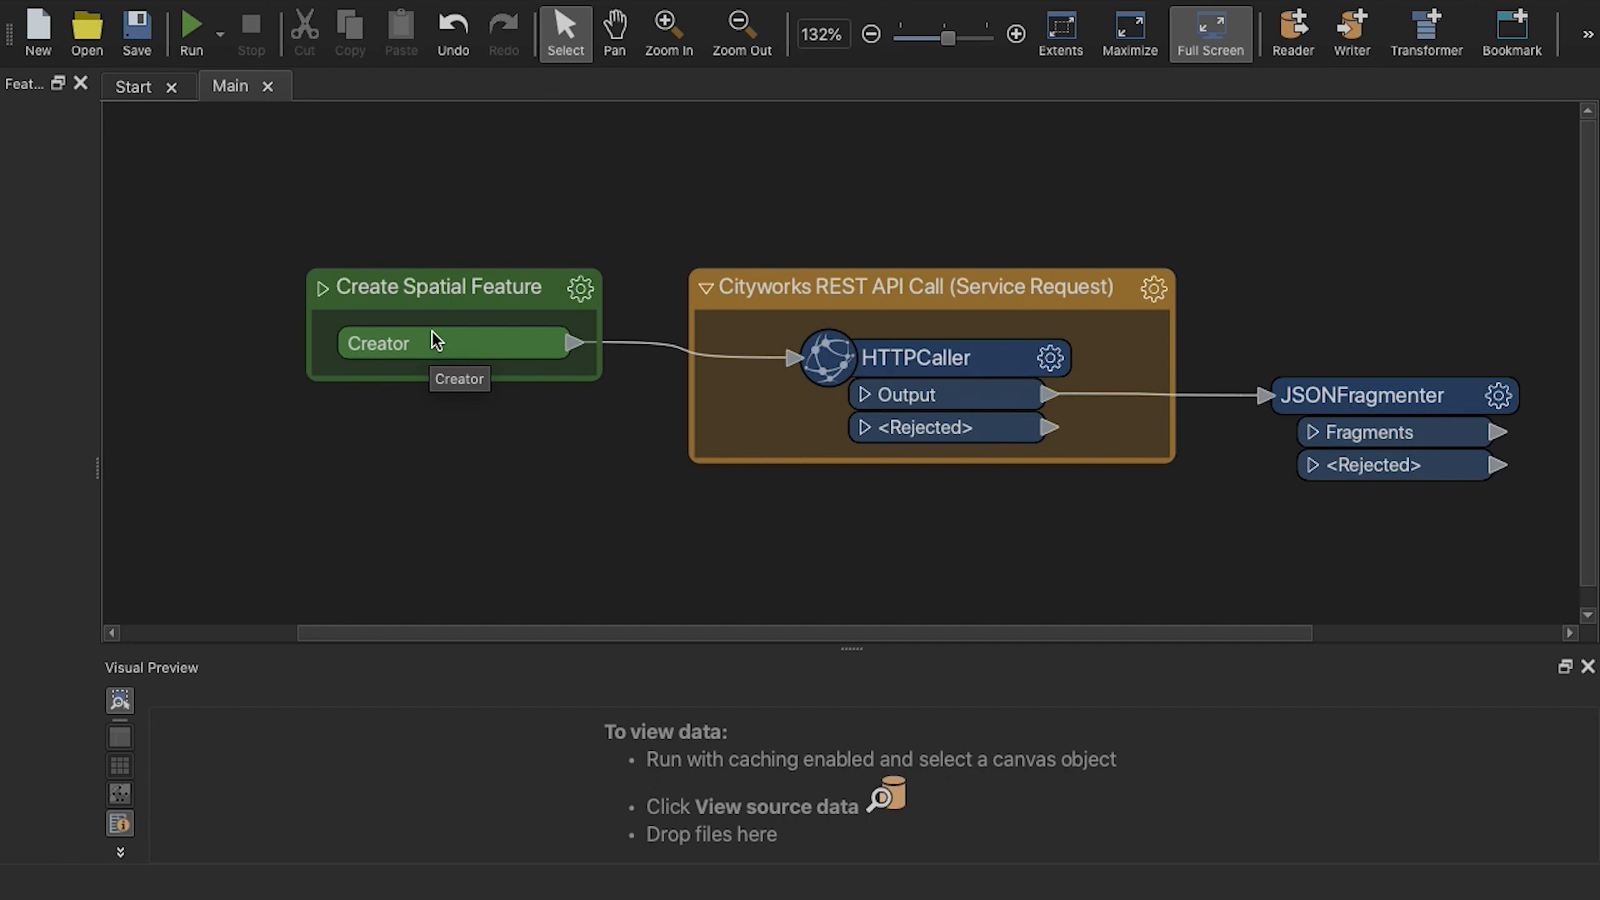
pyautogui.moveTo(310, 236)
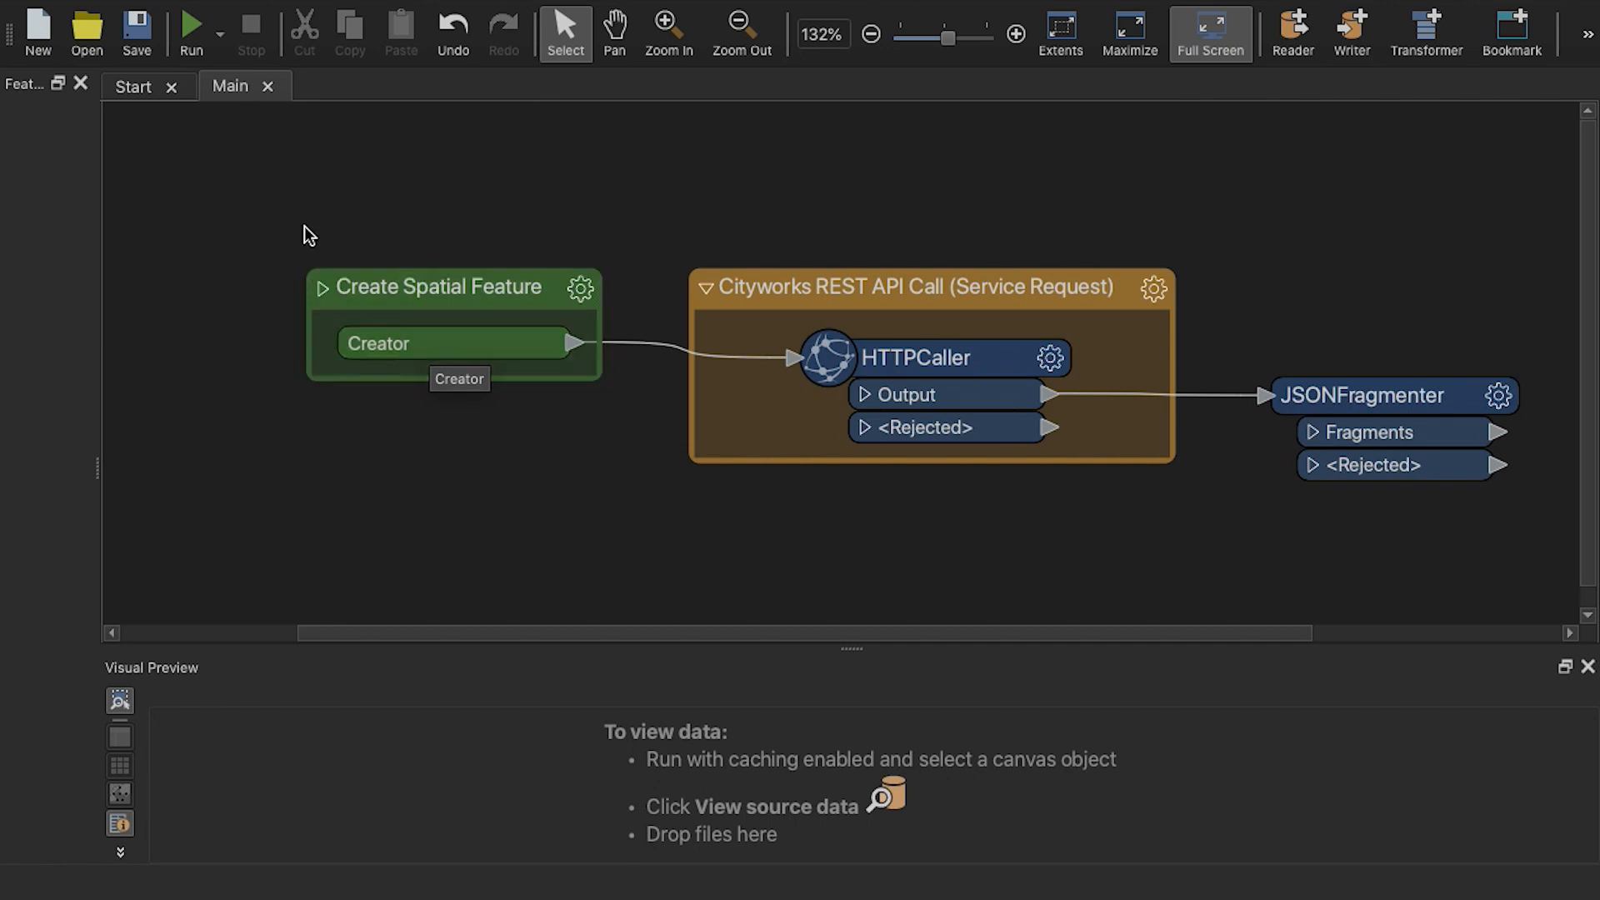
# Return to Cityworks to view the 'Work order to FME Server' Webhook action template
pyautogui.click(191, 31)
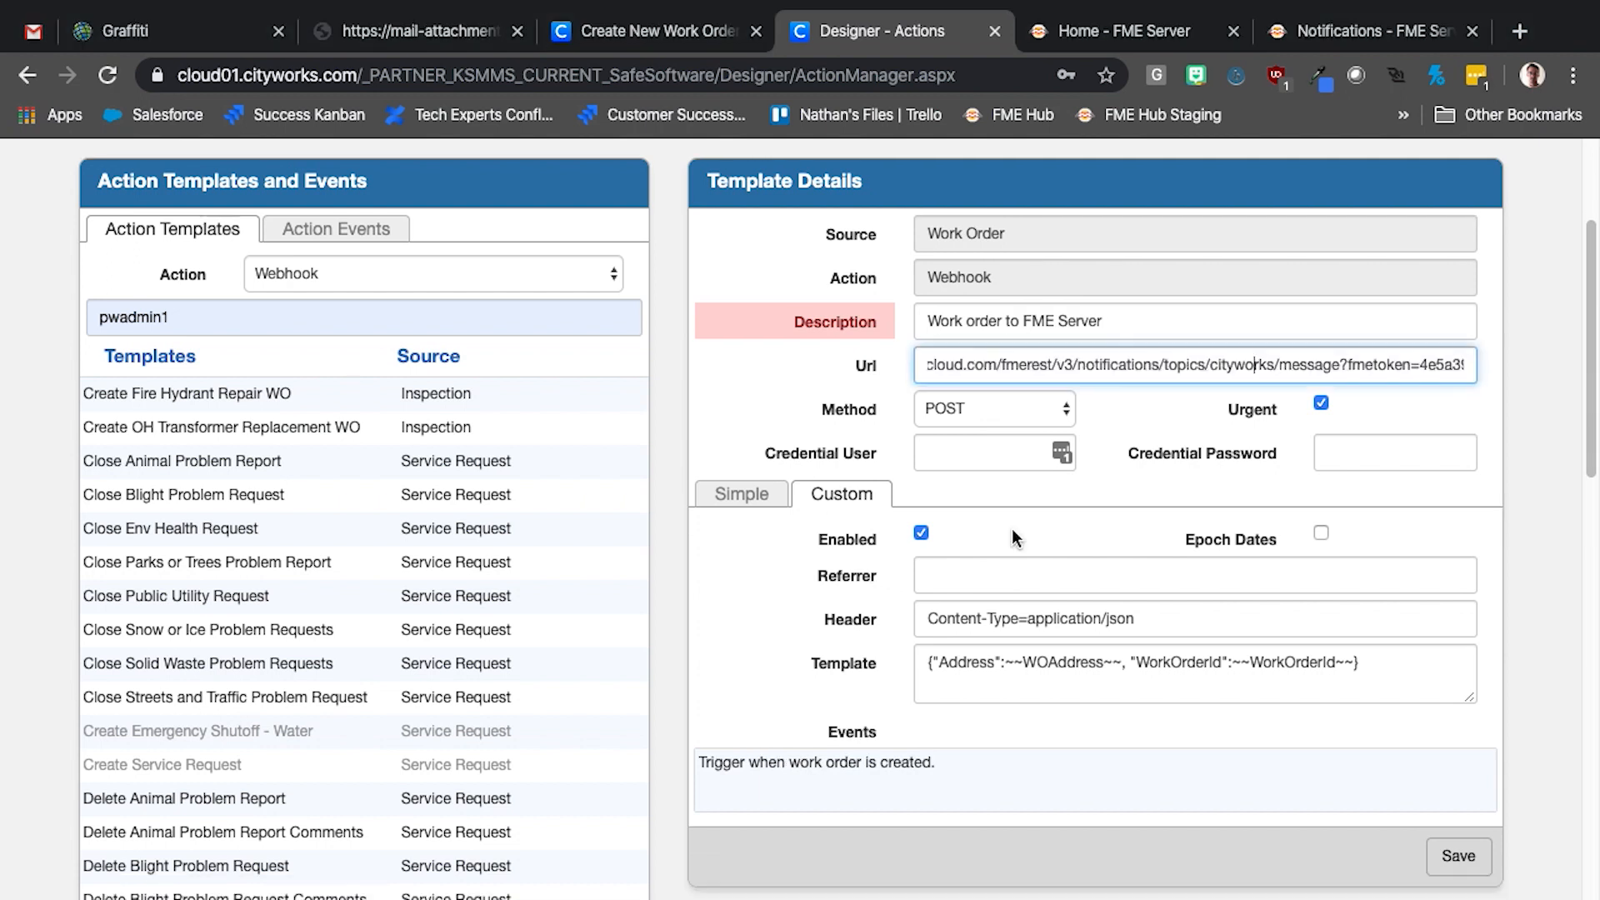
# Monitor the cityworks topic and confirm the message with WorkOrderId 137705 and its address arrived
pyautogui.click(1113, 31)
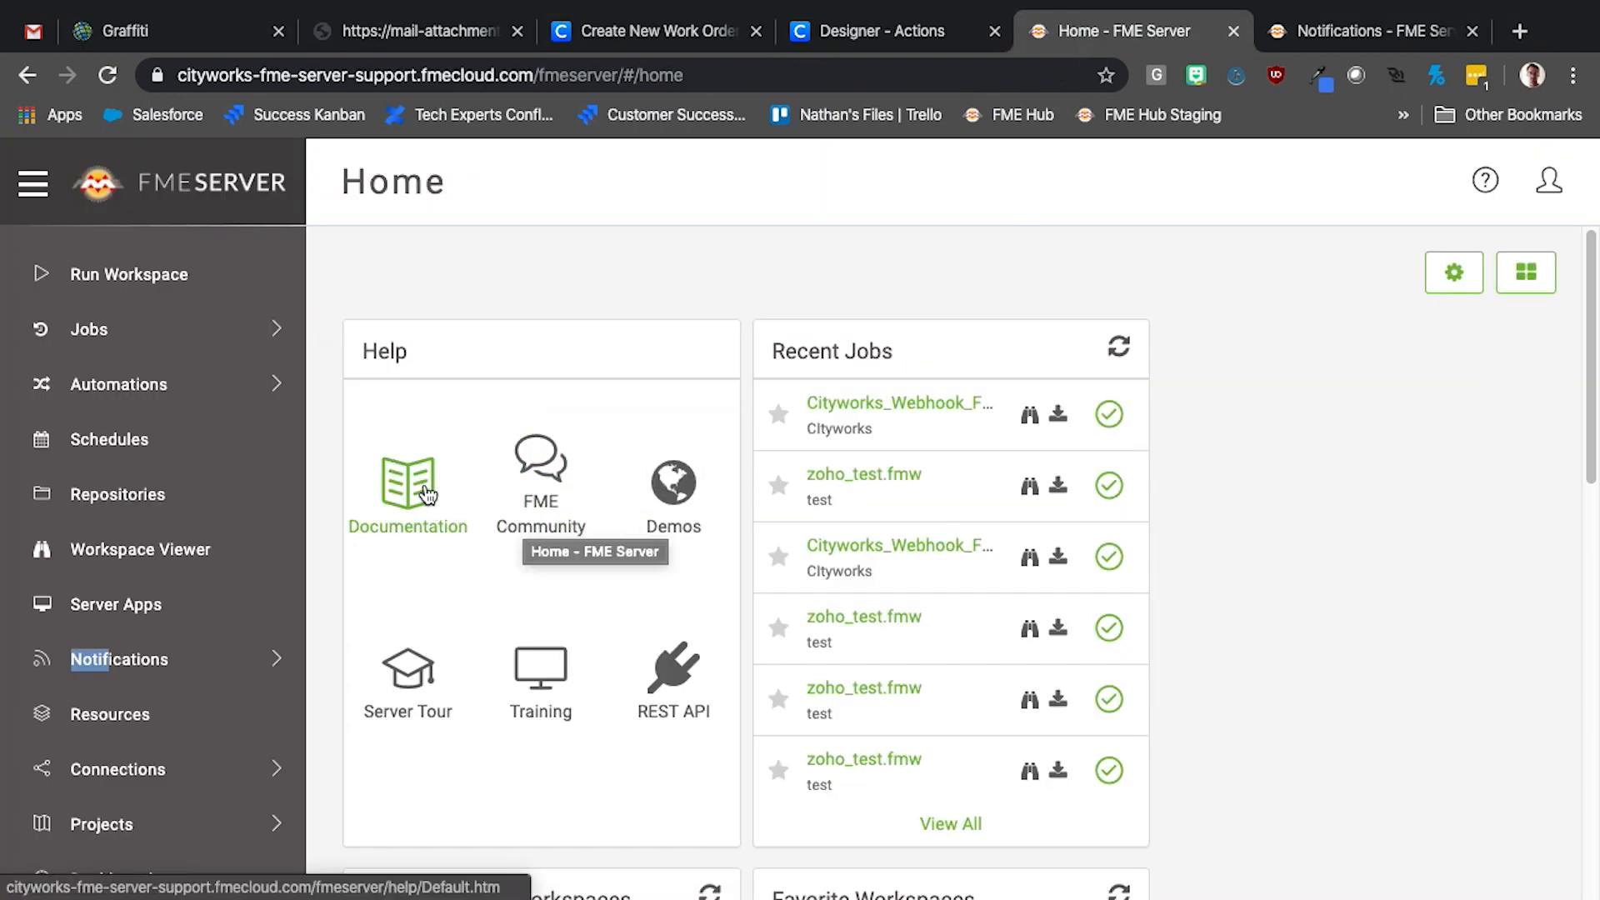
pyautogui.click(115, 781)
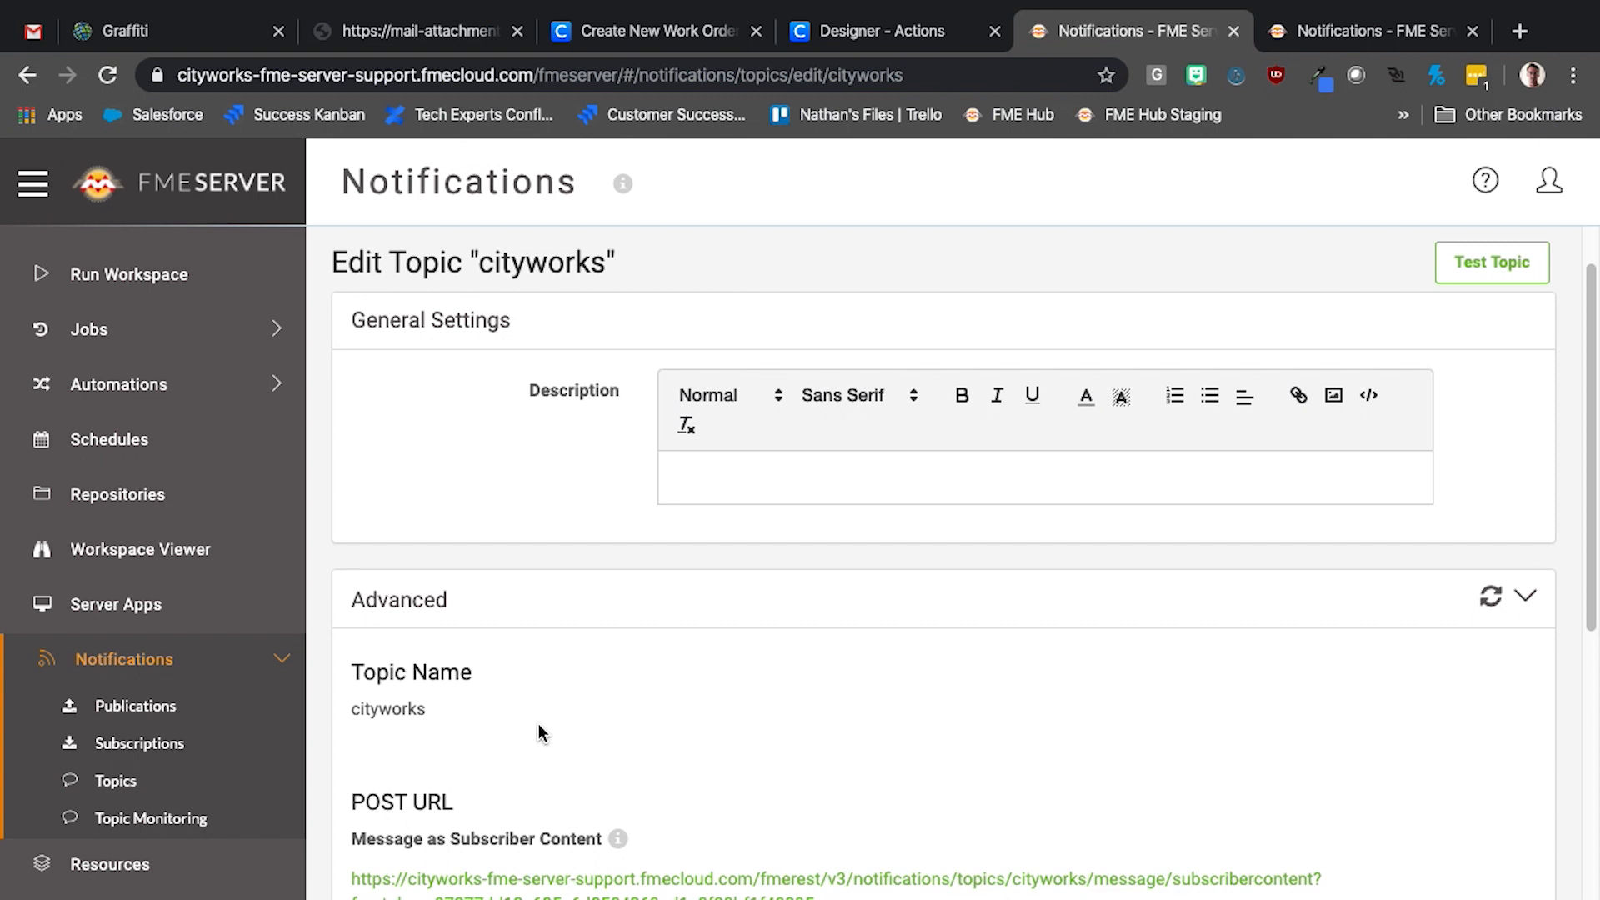
pyautogui.moveTo(1046, 642)
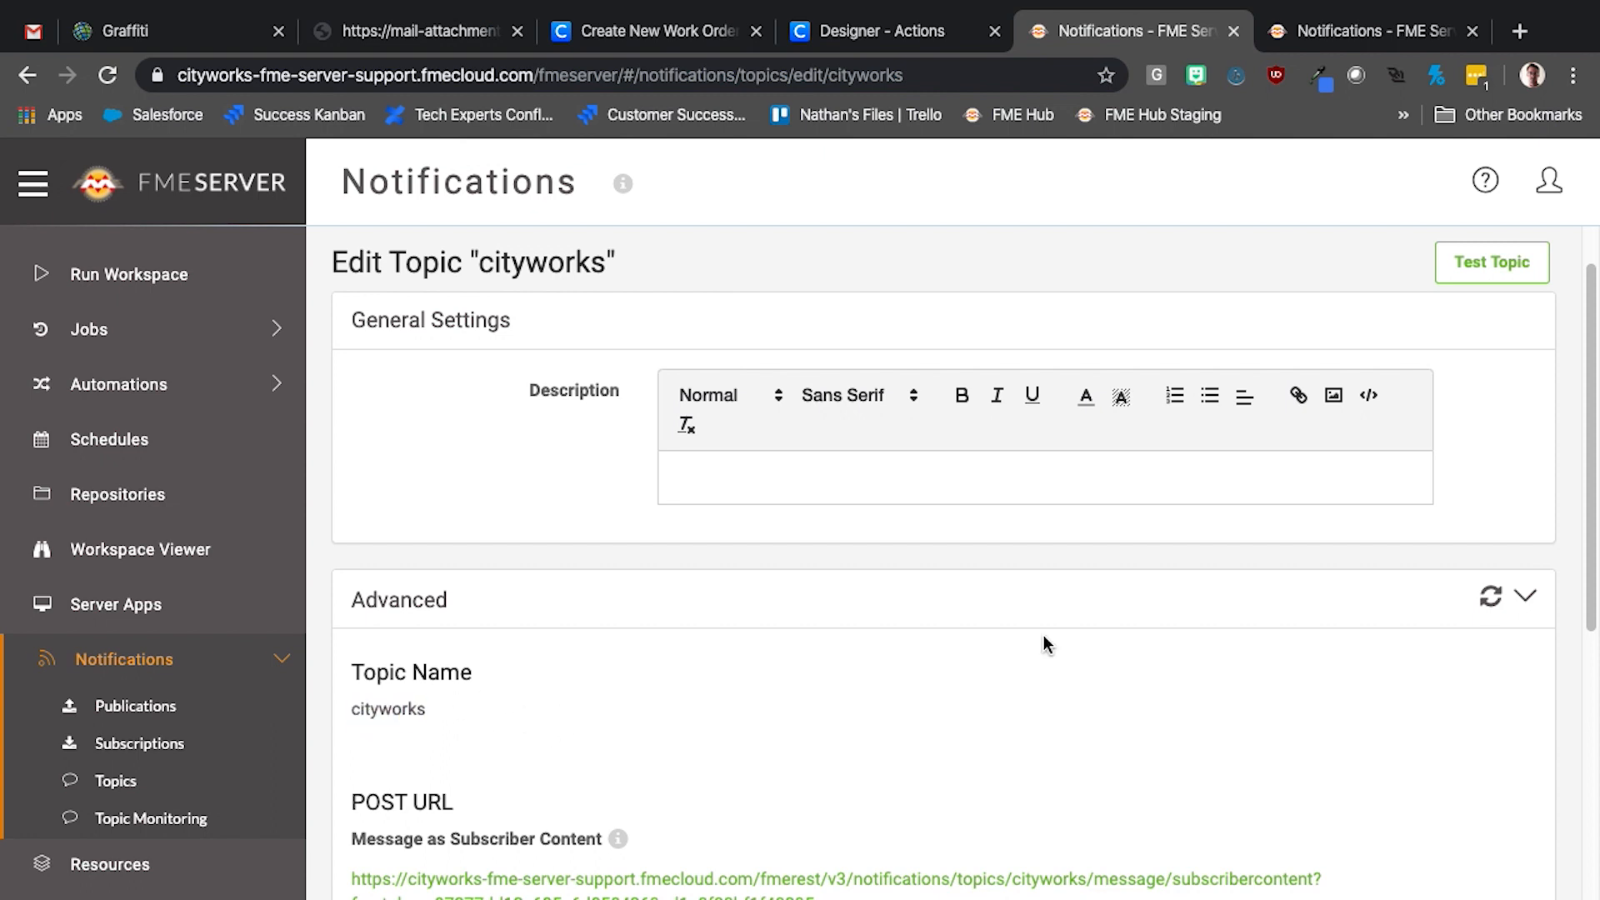
pyautogui.moveTo(1360, 49)
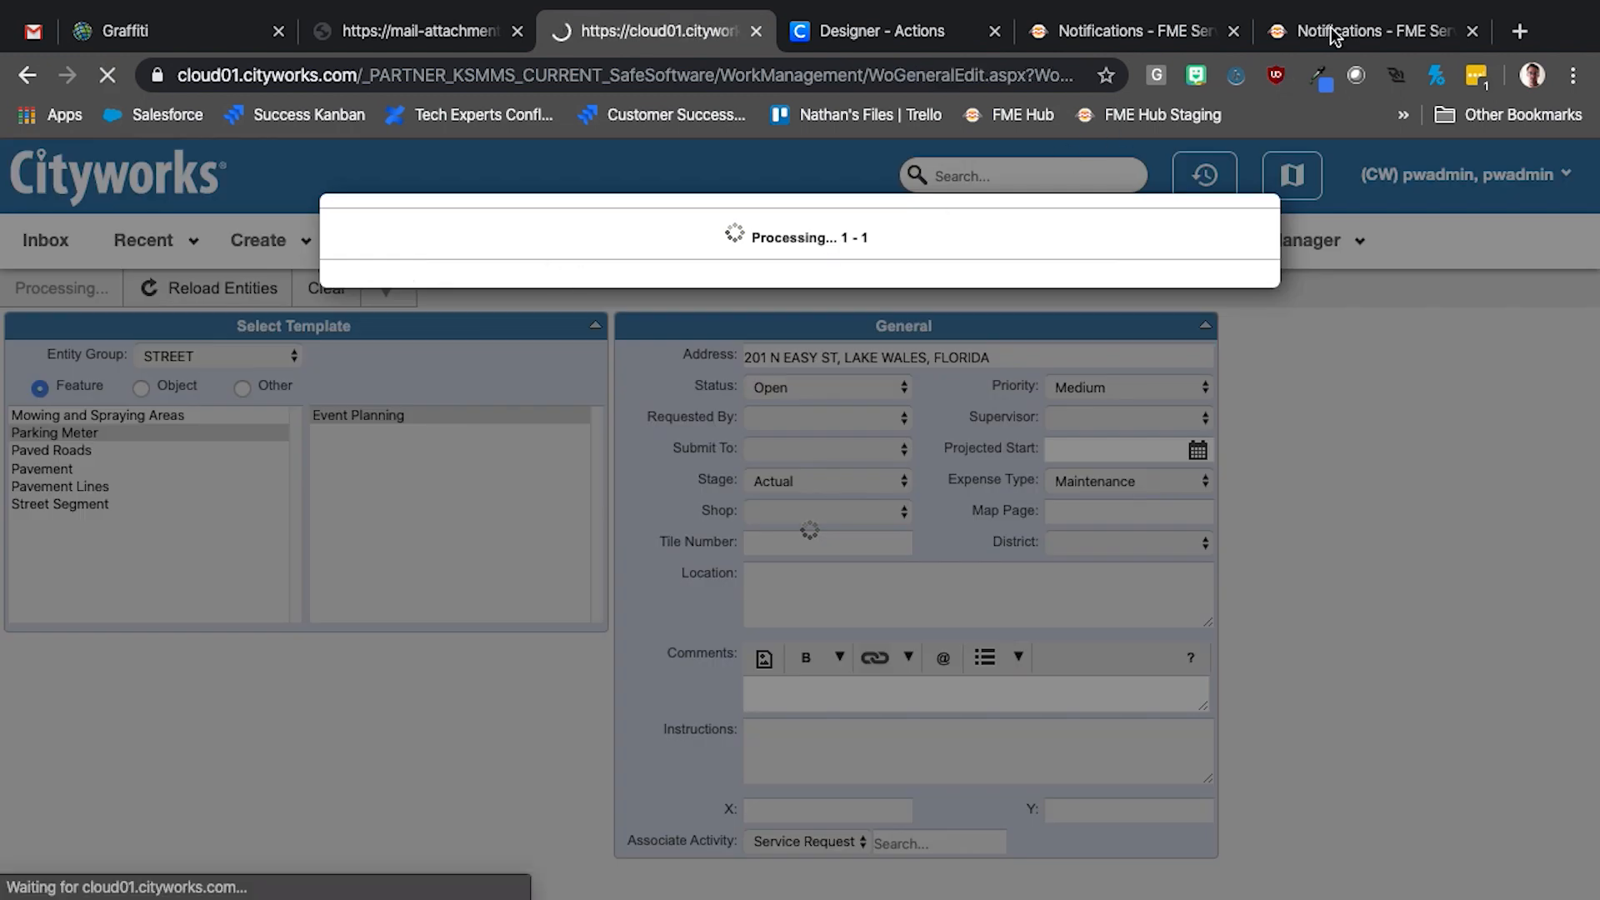
pyautogui.click(1373, 31)
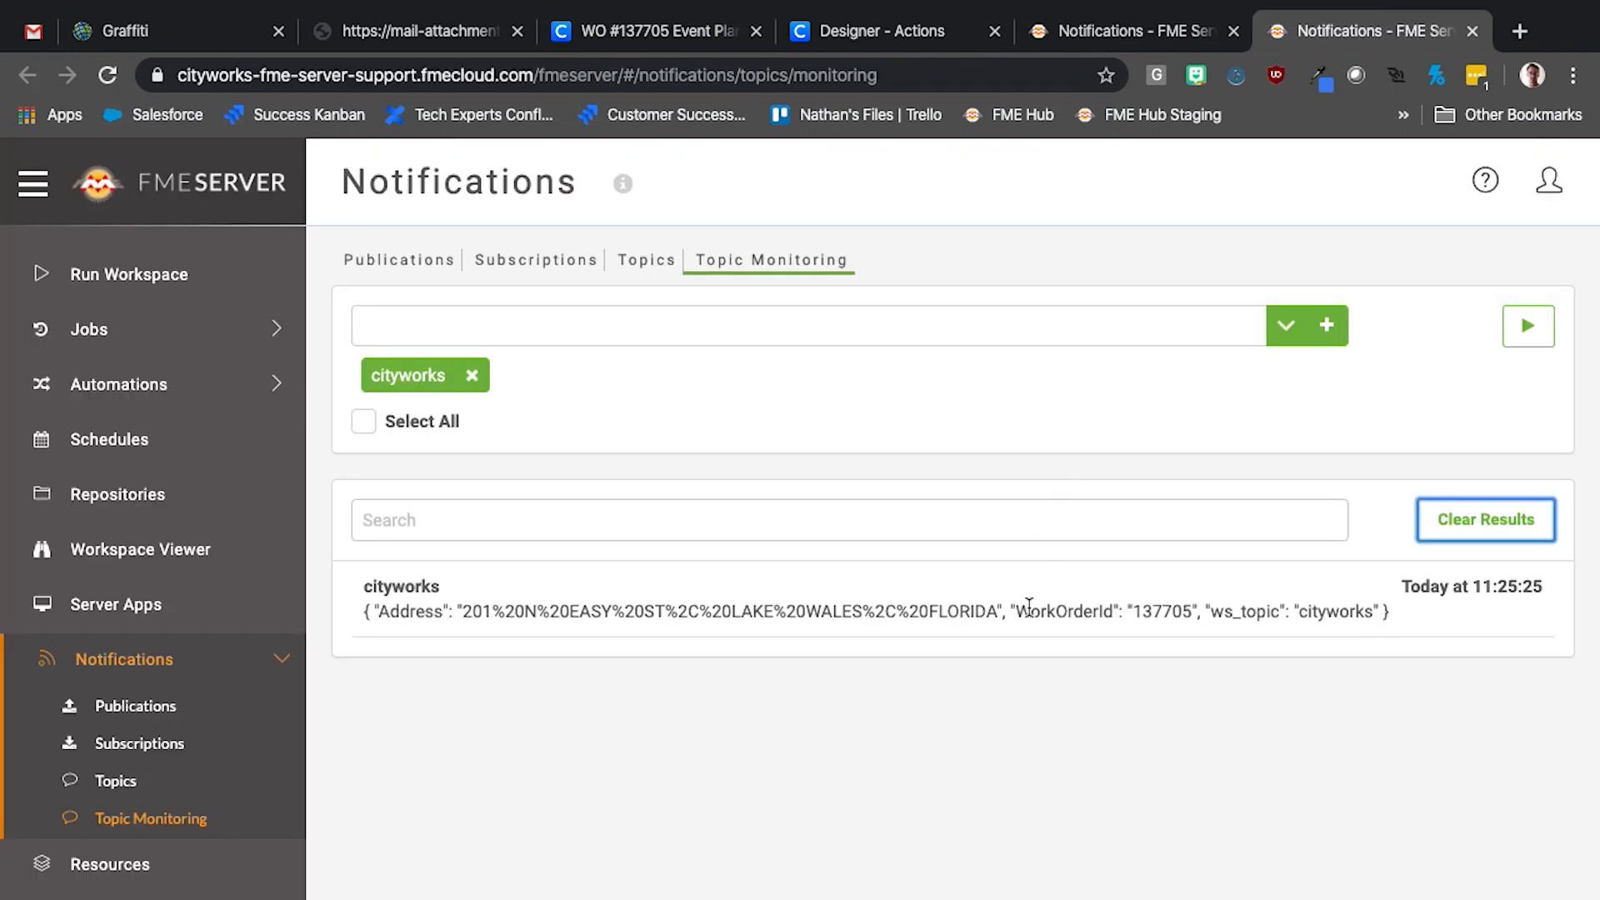
pyautogui.moveTo(991, 736)
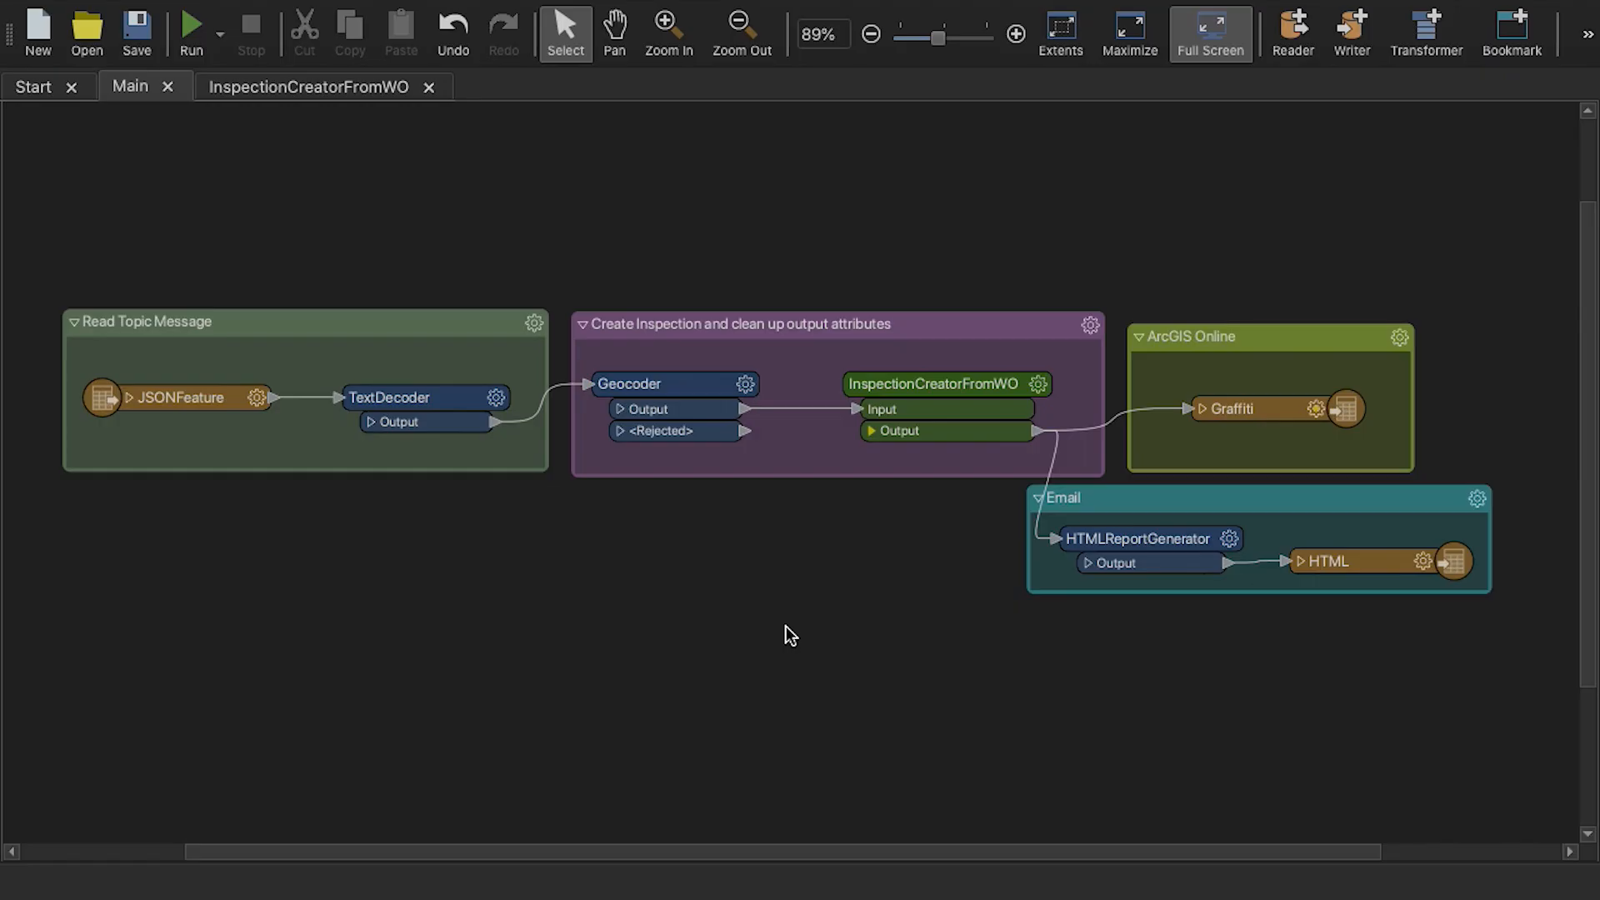
pyautogui.moveTo(778, 654)
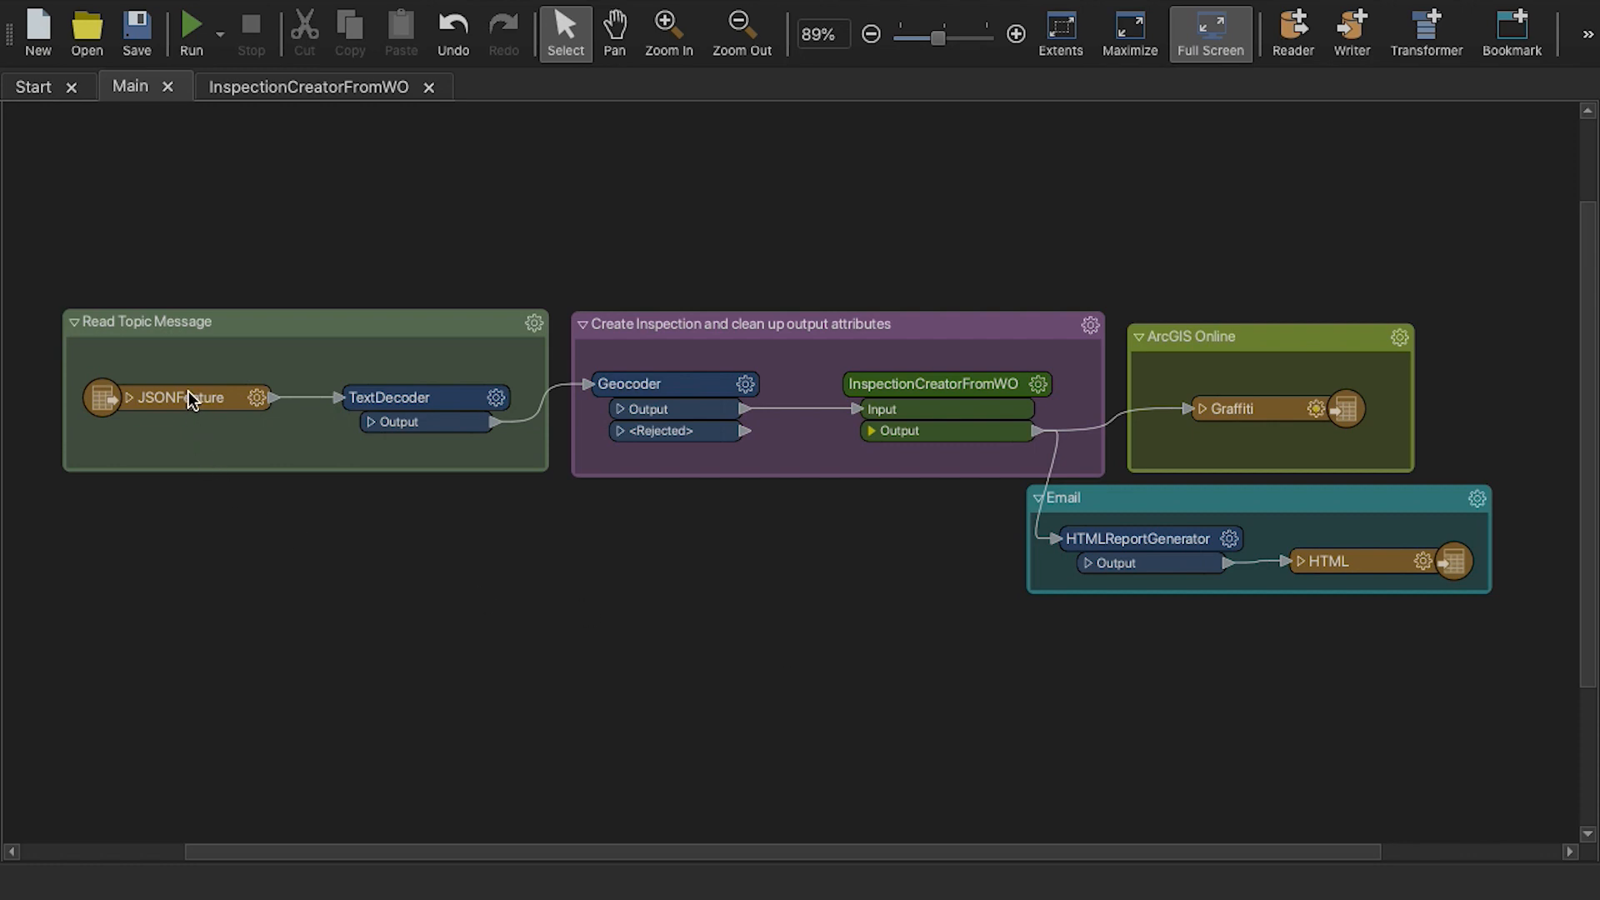
pyautogui.moveTo(582, 427)
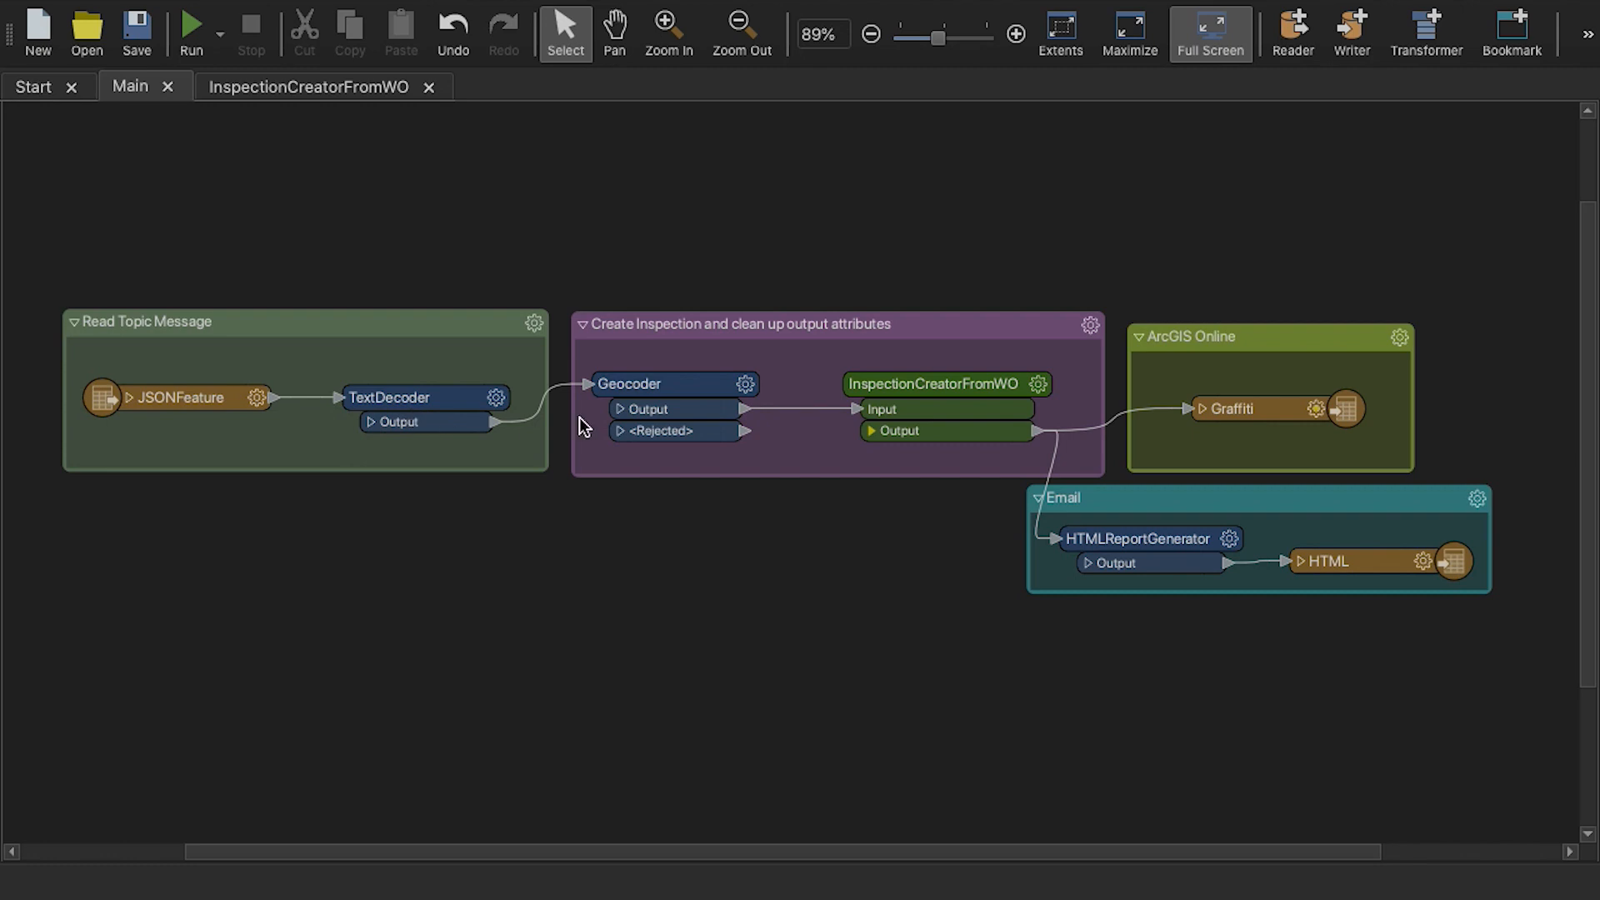
pyautogui.moveTo(672, 411)
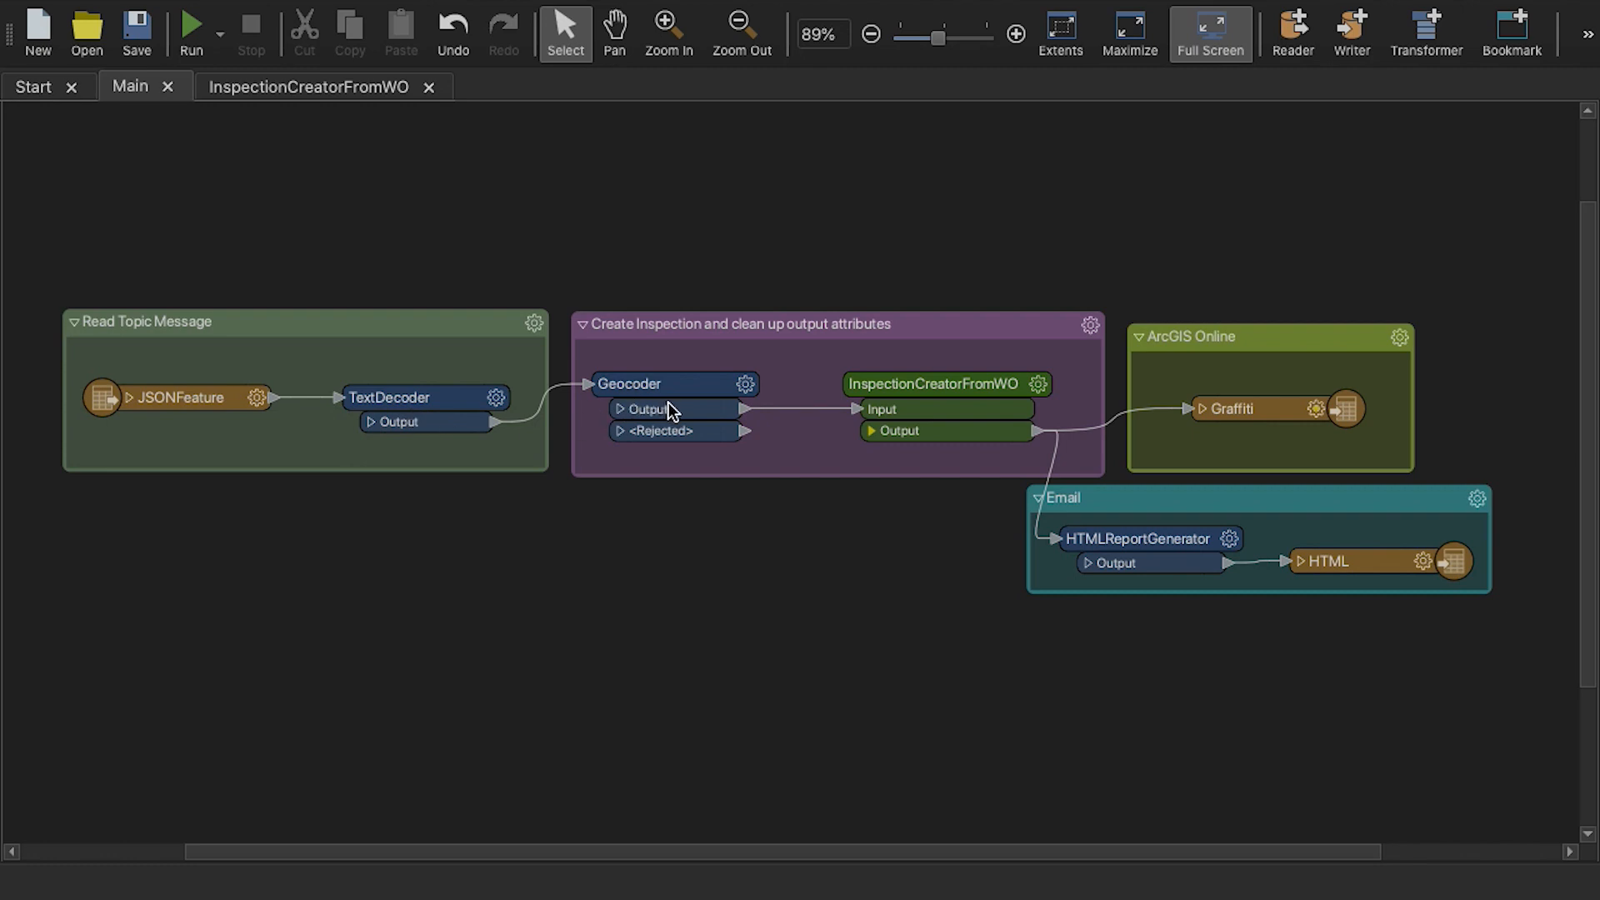
pyautogui.moveTo(954, 406)
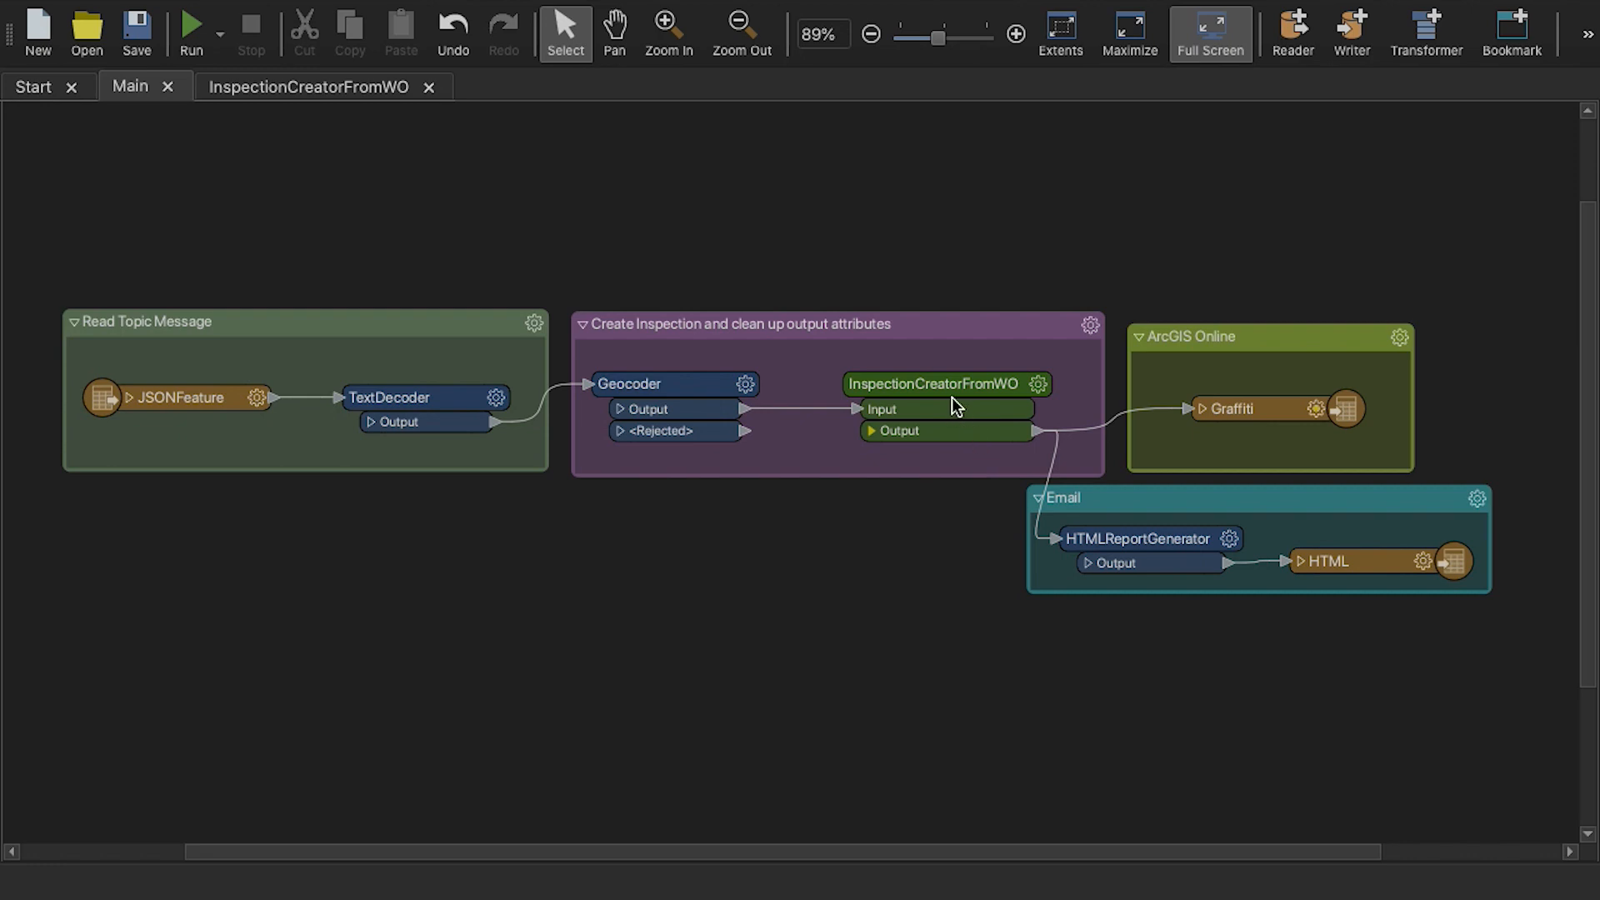
pyautogui.moveTo(944, 383)
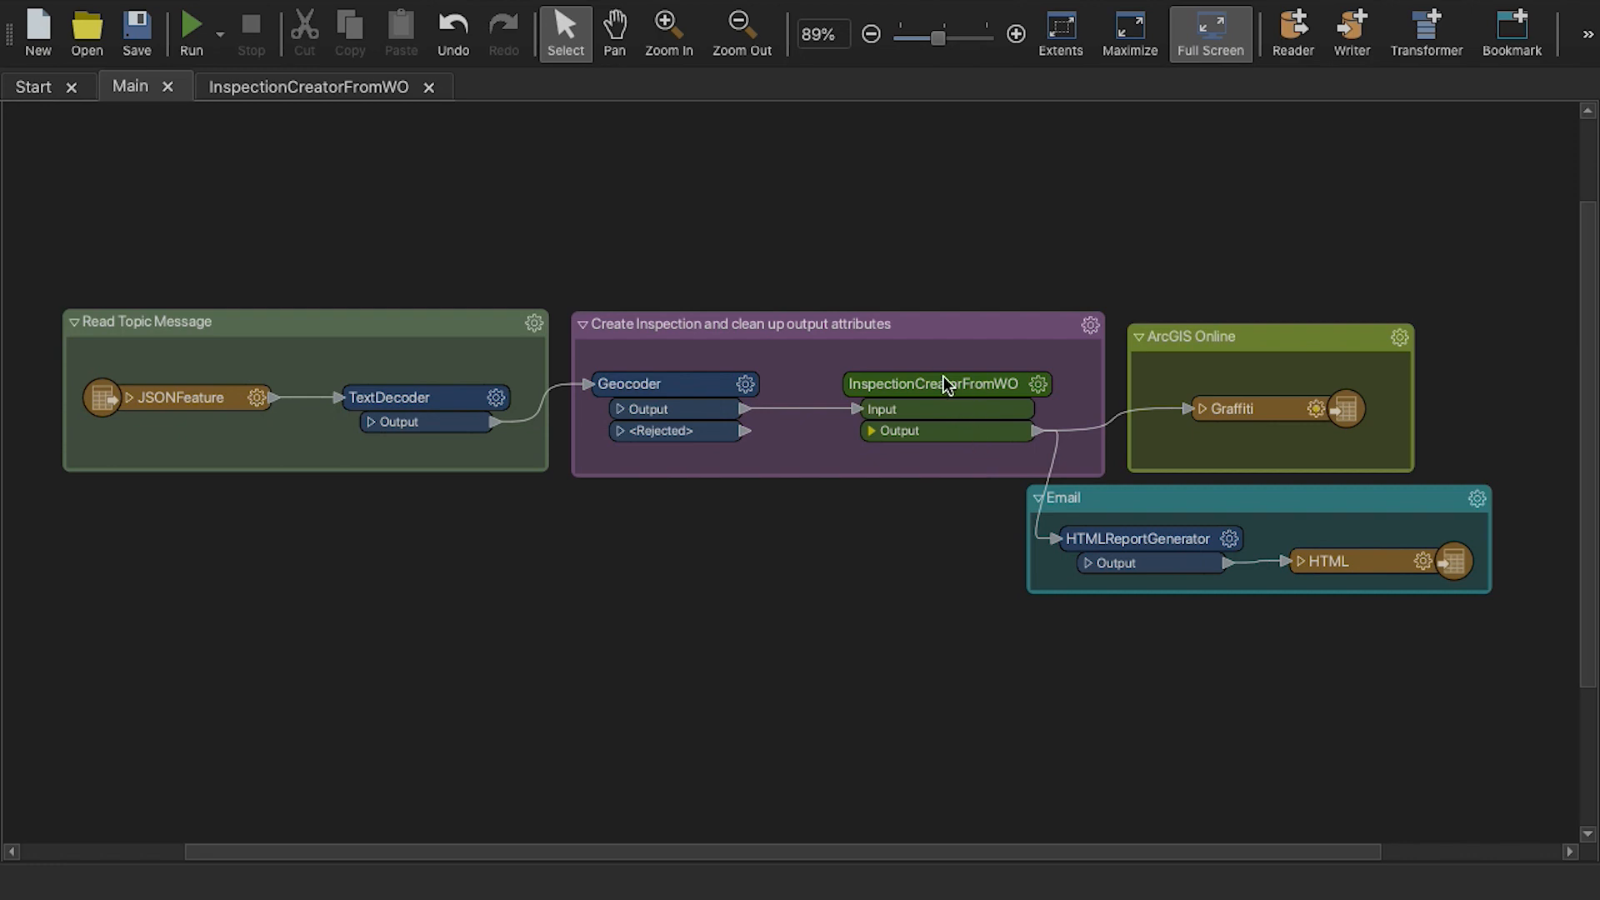
pyautogui.moveTo(960, 455)
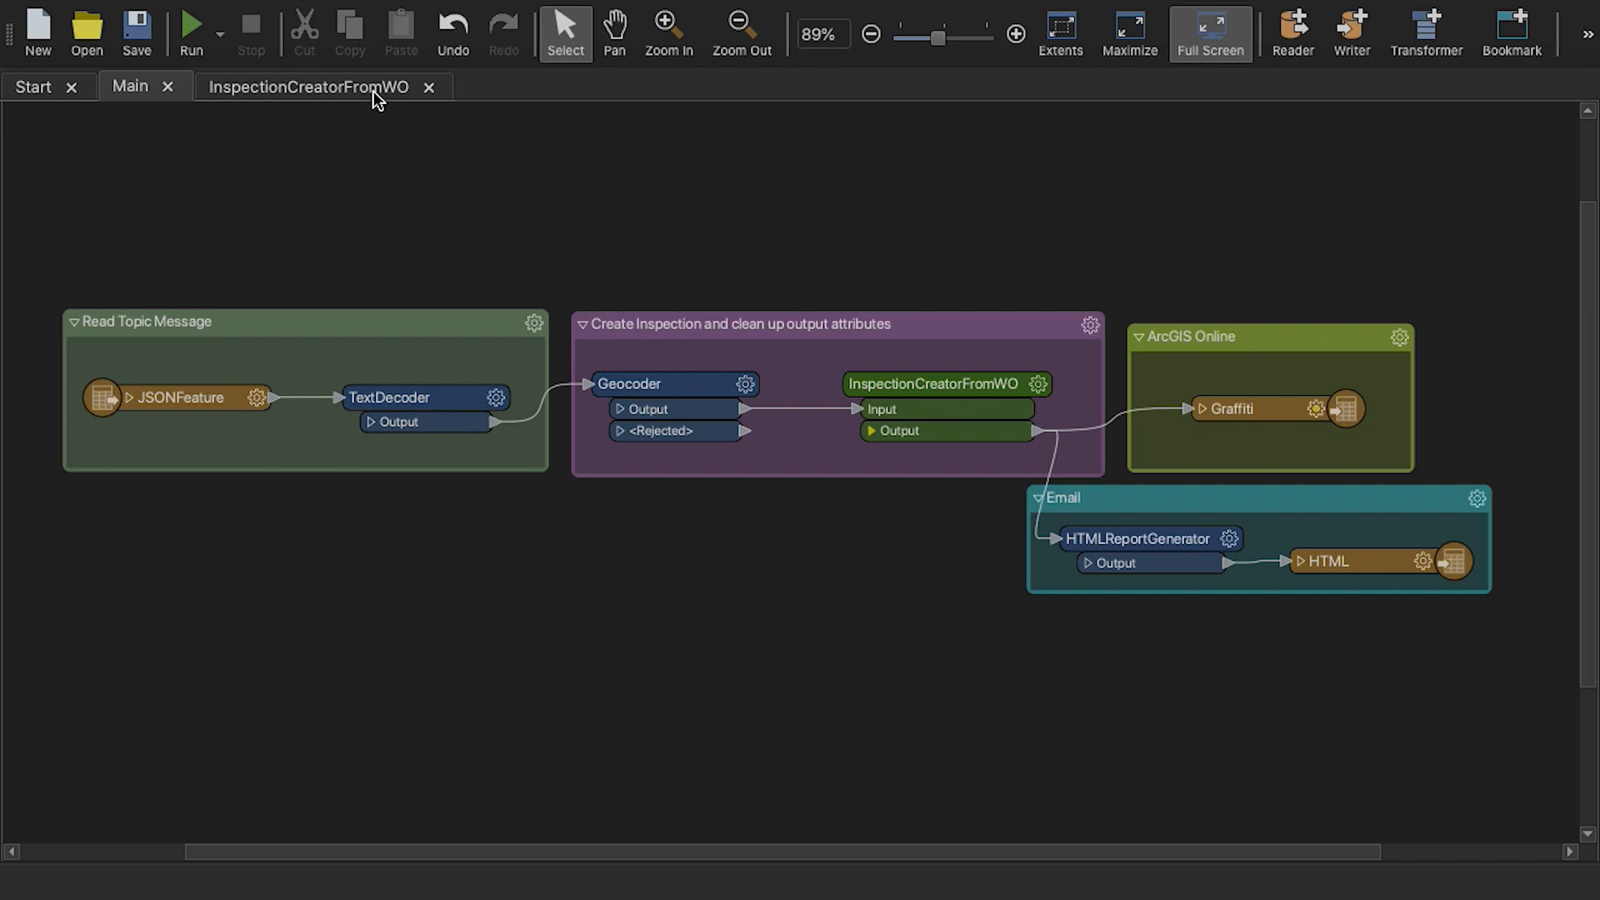
# Show the InspectionCreatorFromWO internals: ParameterFetcher, HTTPCaller, JSONExtractor and terminators
pyautogui.click(310, 87)
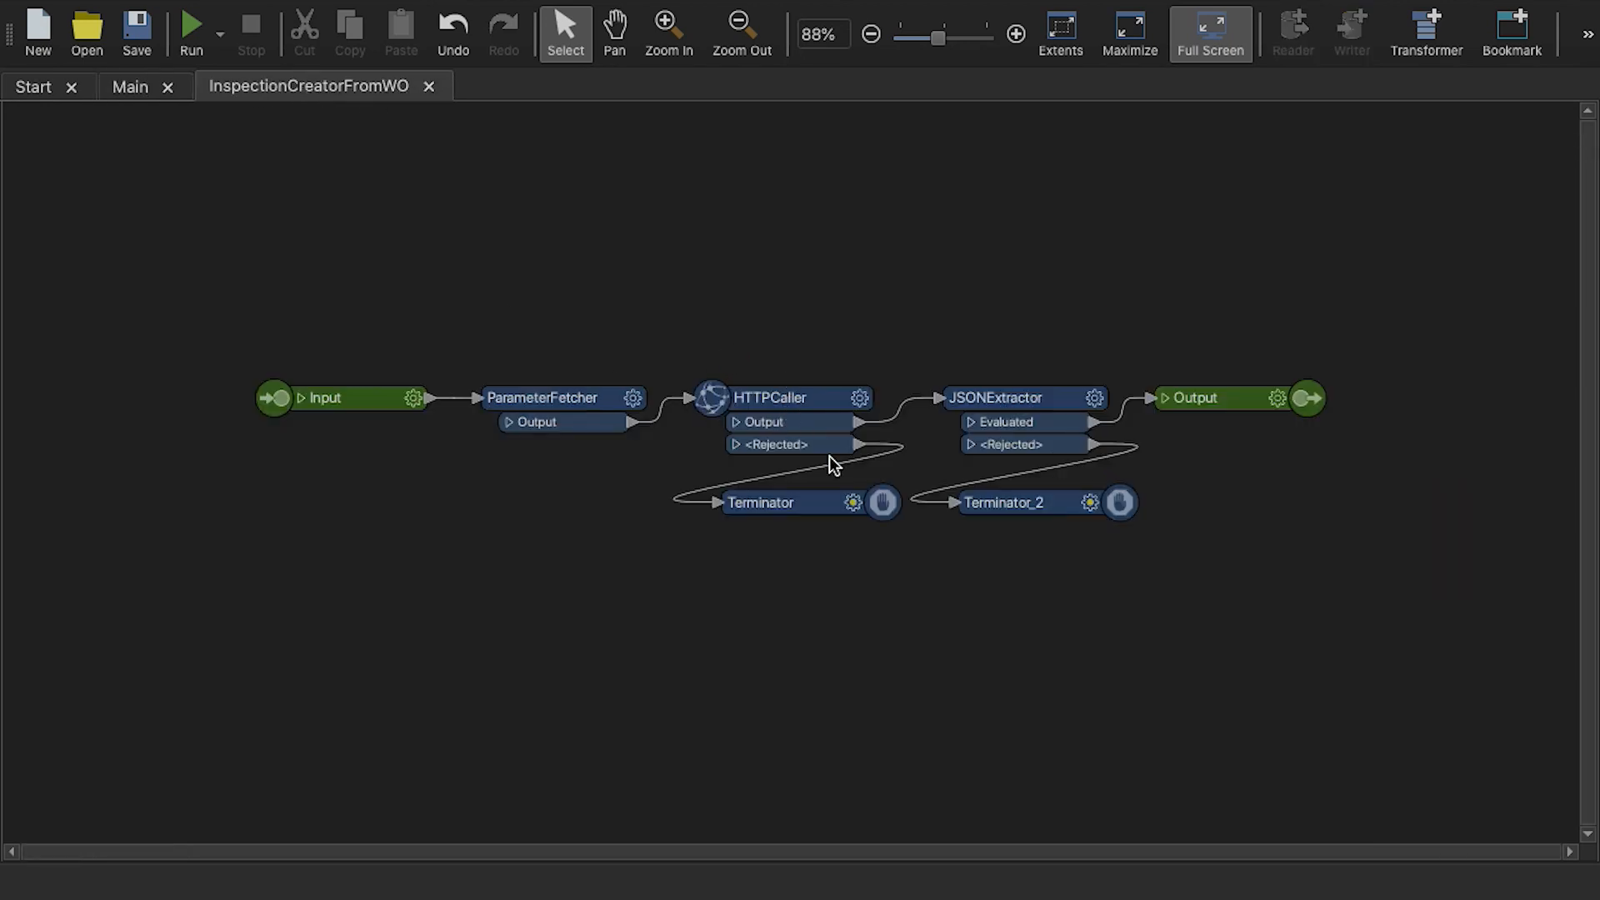
pyautogui.moveTo(792, 337)
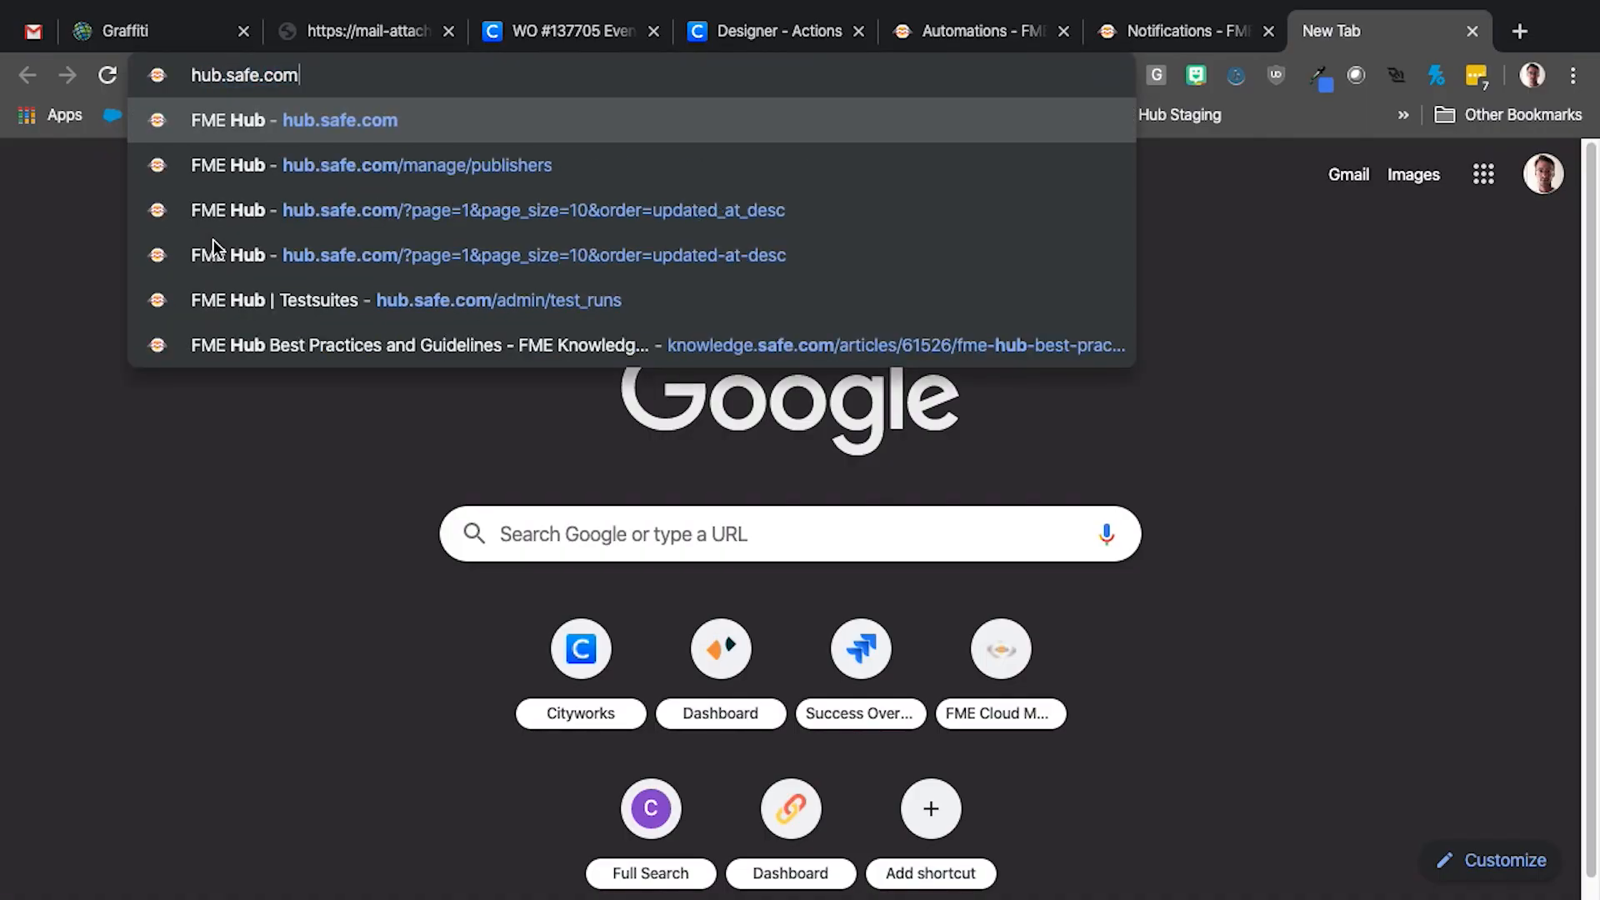
# Search FME Hub for 'cityworks' and scroll through the 13 matching items
pyautogui.click(531, 210)
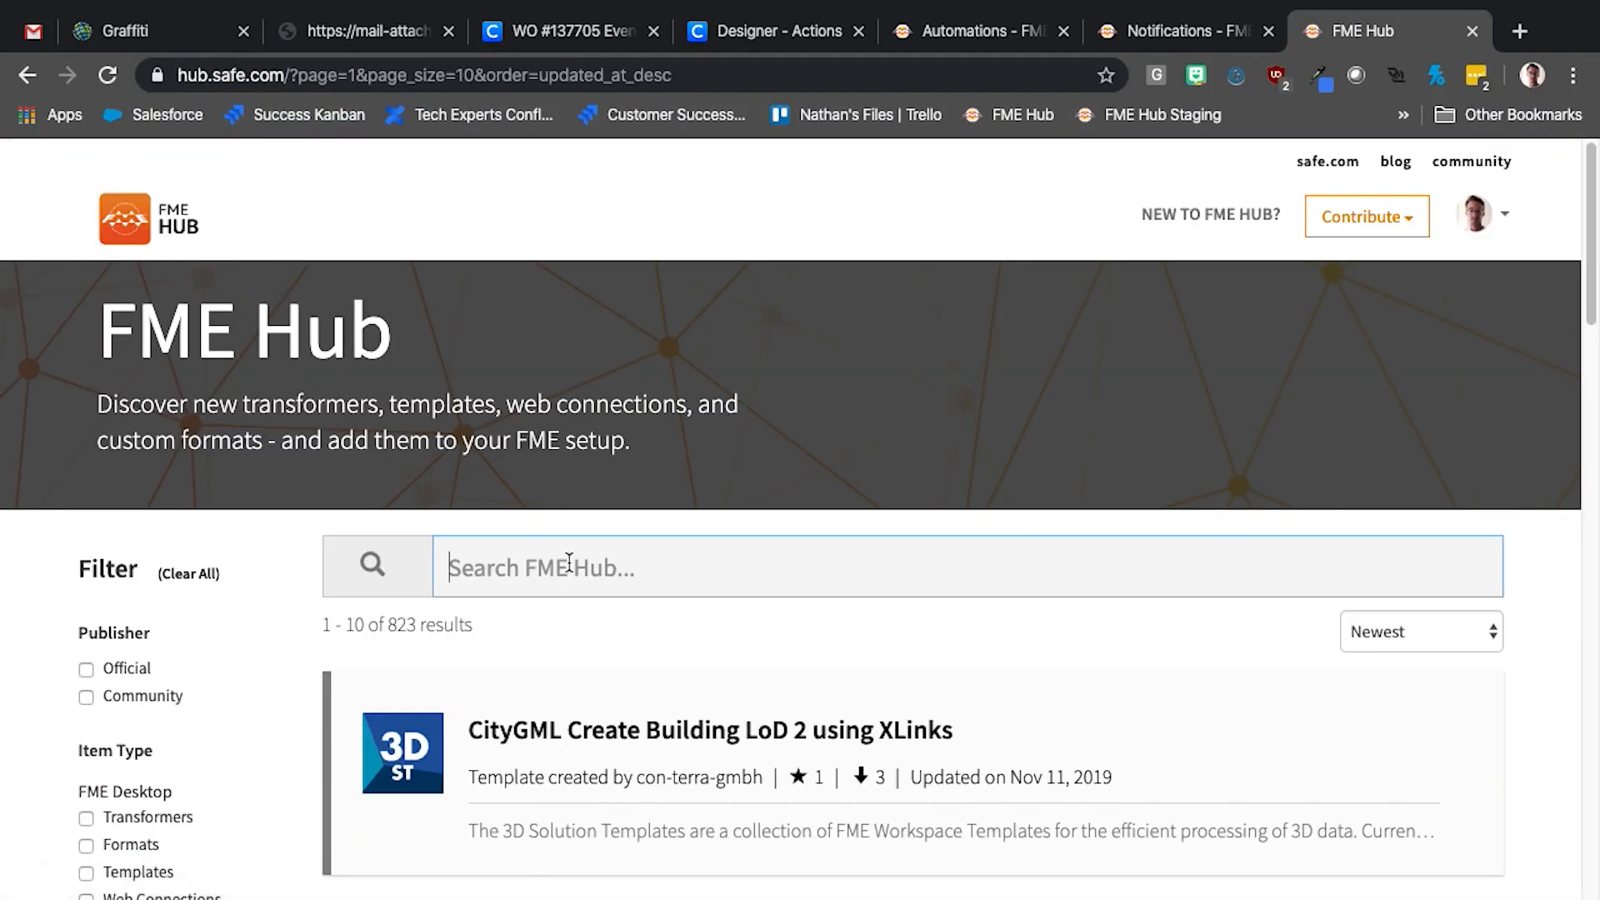
pyautogui.write('cityworks')
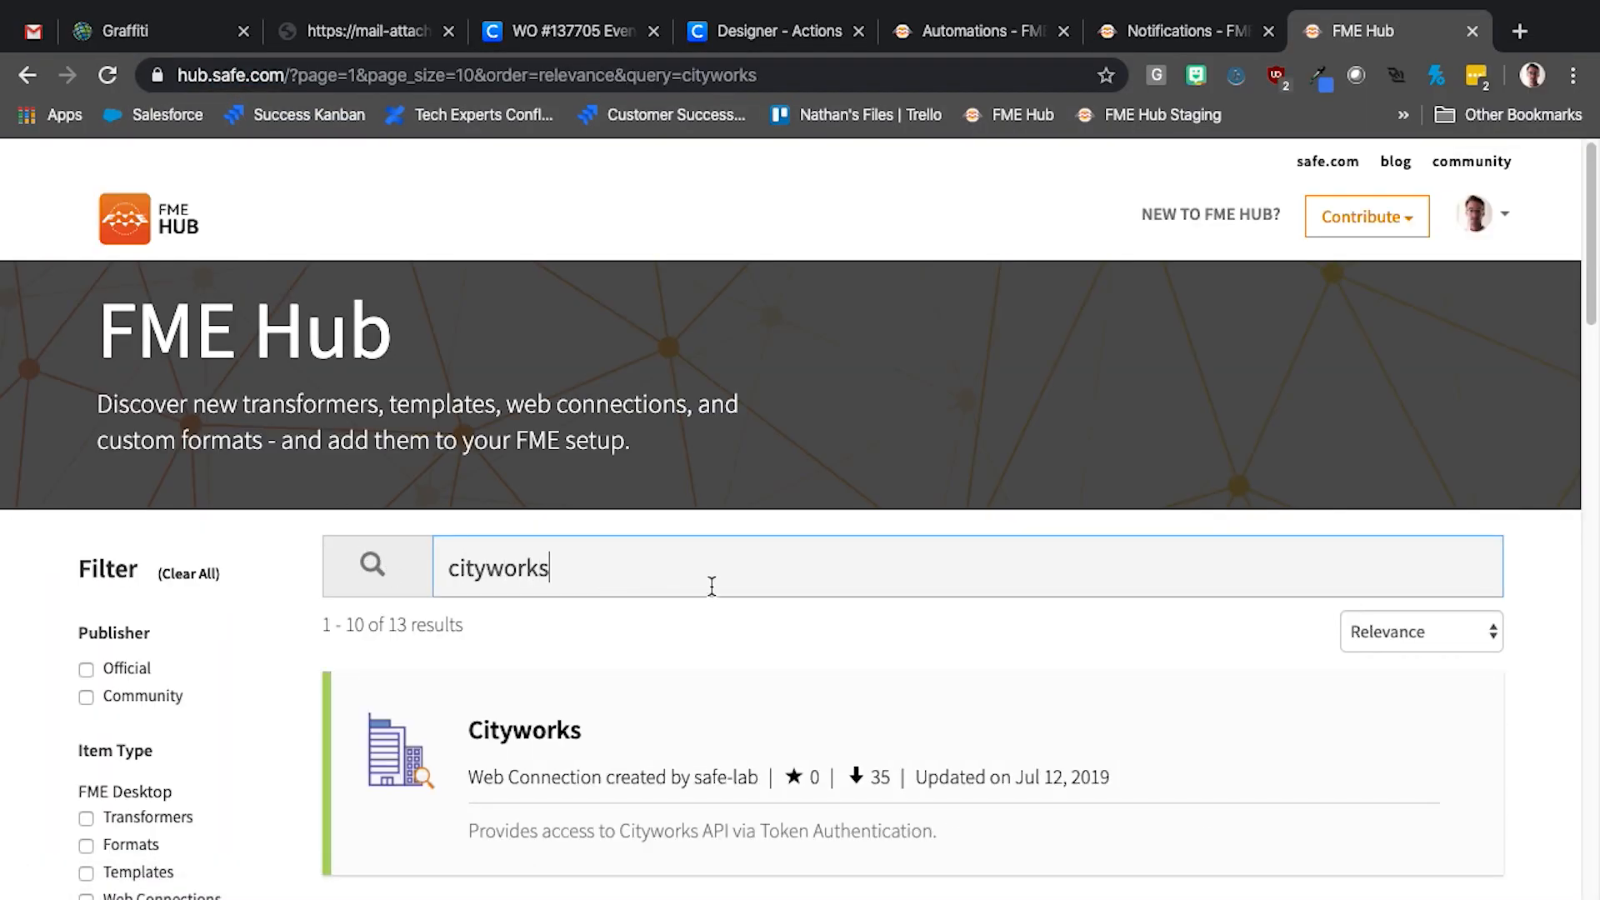
pyautogui.scroll(-3)
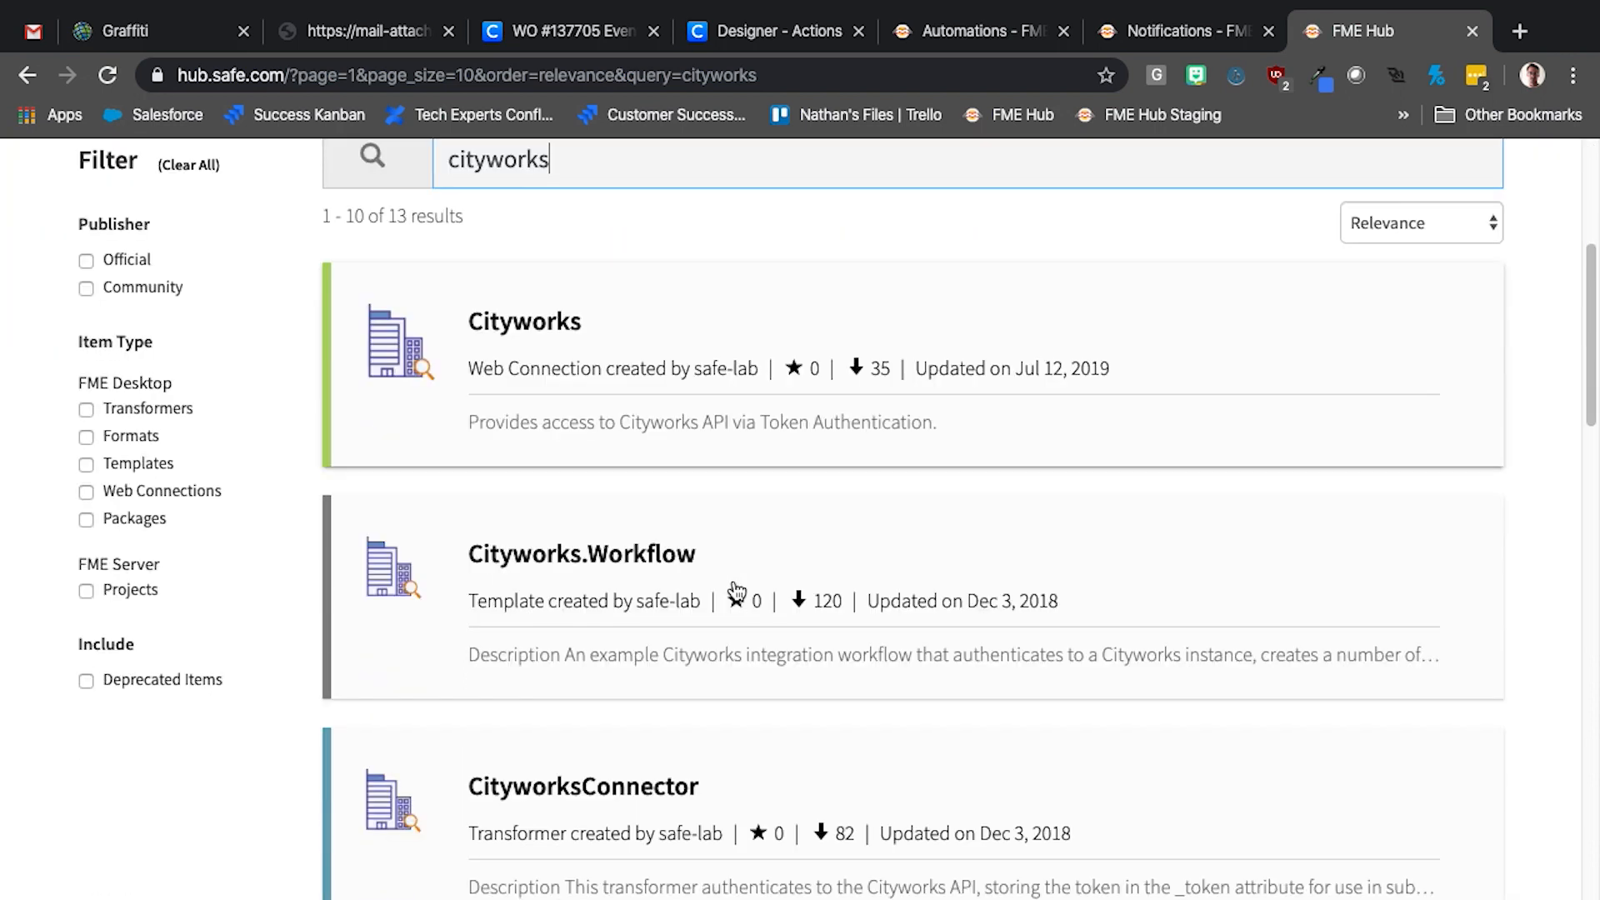
pyautogui.scroll(-3)
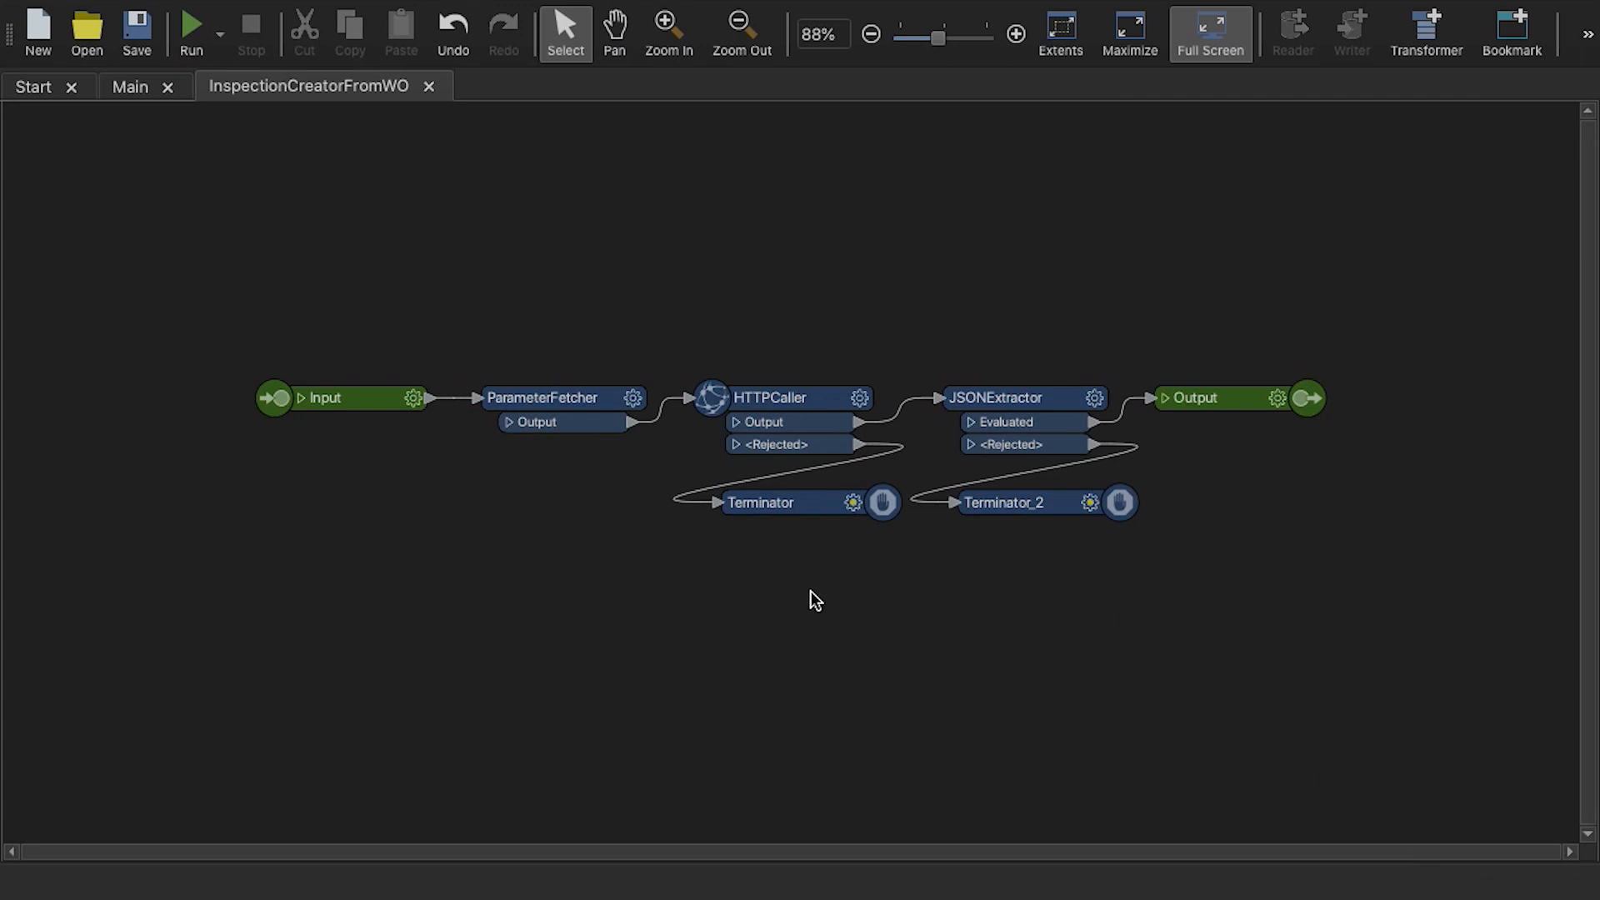
# Switch to the Main workspace showing the topic-to-inspection-to-ArcGIS-and-email flow
pyautogui.click(130, 87)
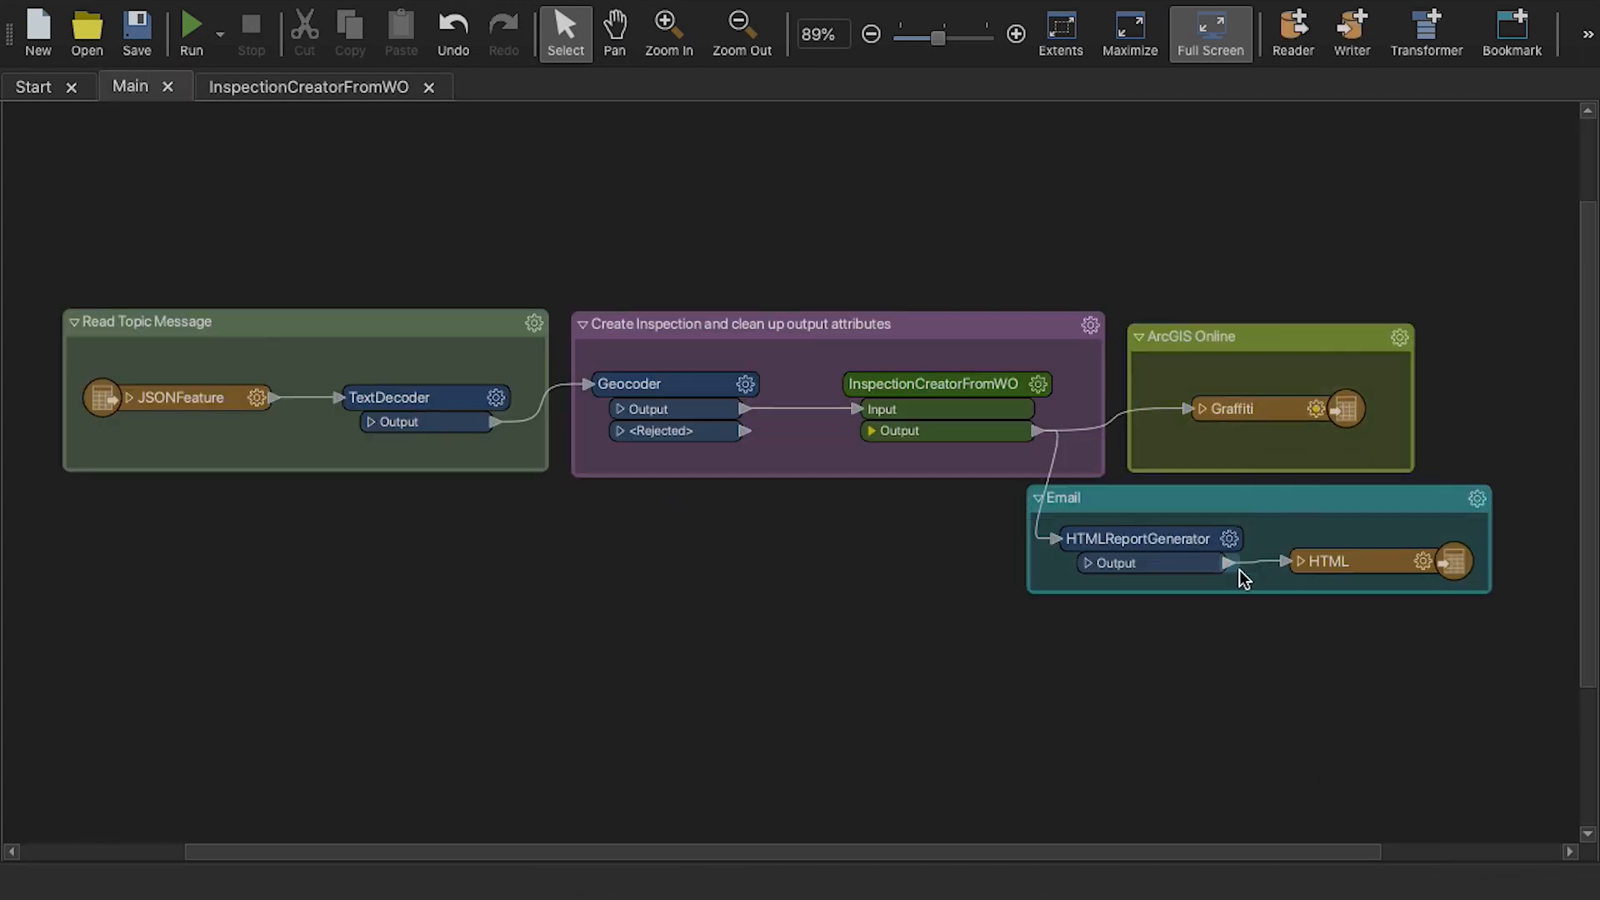
pyautogui.moveTo(1173, 671)
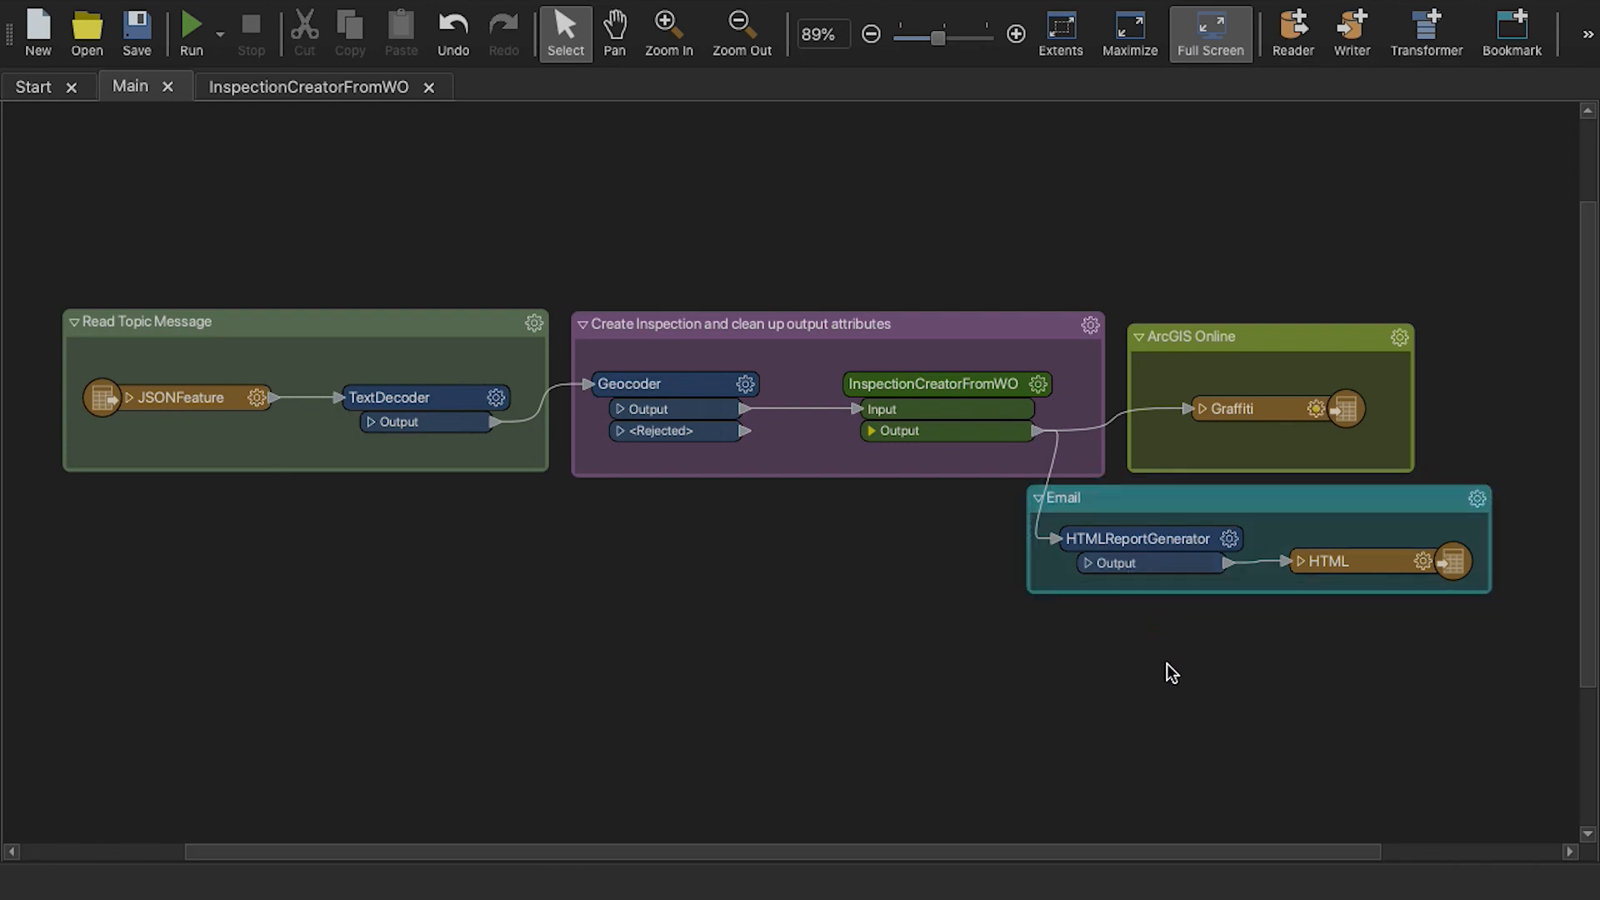
# Show the 'Cityworks Integration with Email' automation in FME Server's Build view
pyautogui.click(979, 31)
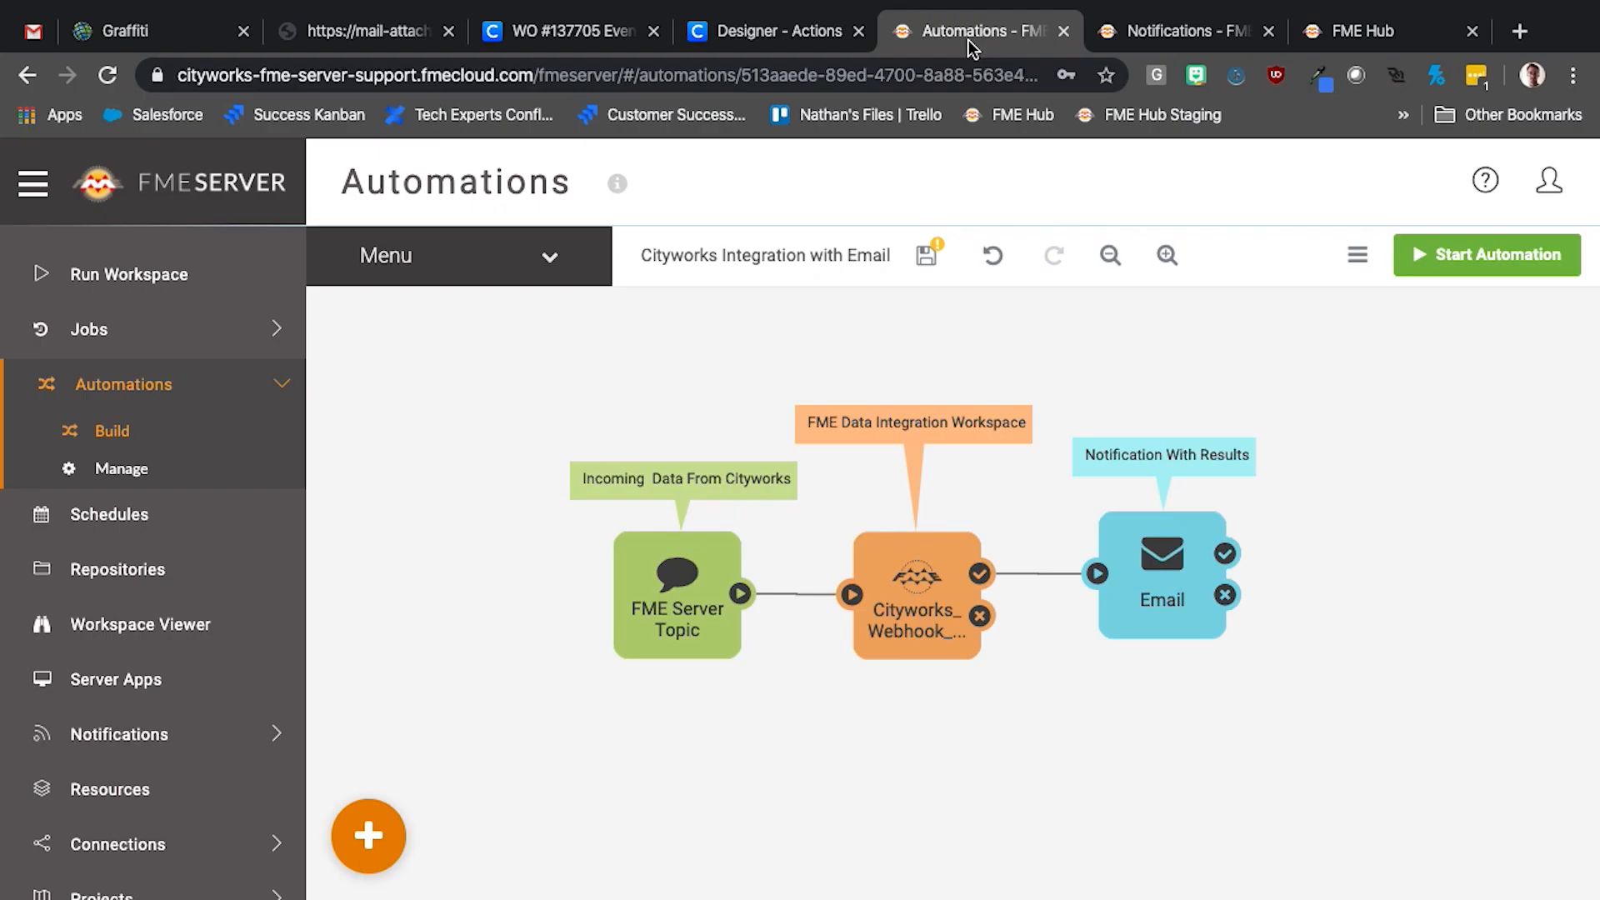
pyautogui.moveTo(520, 524)
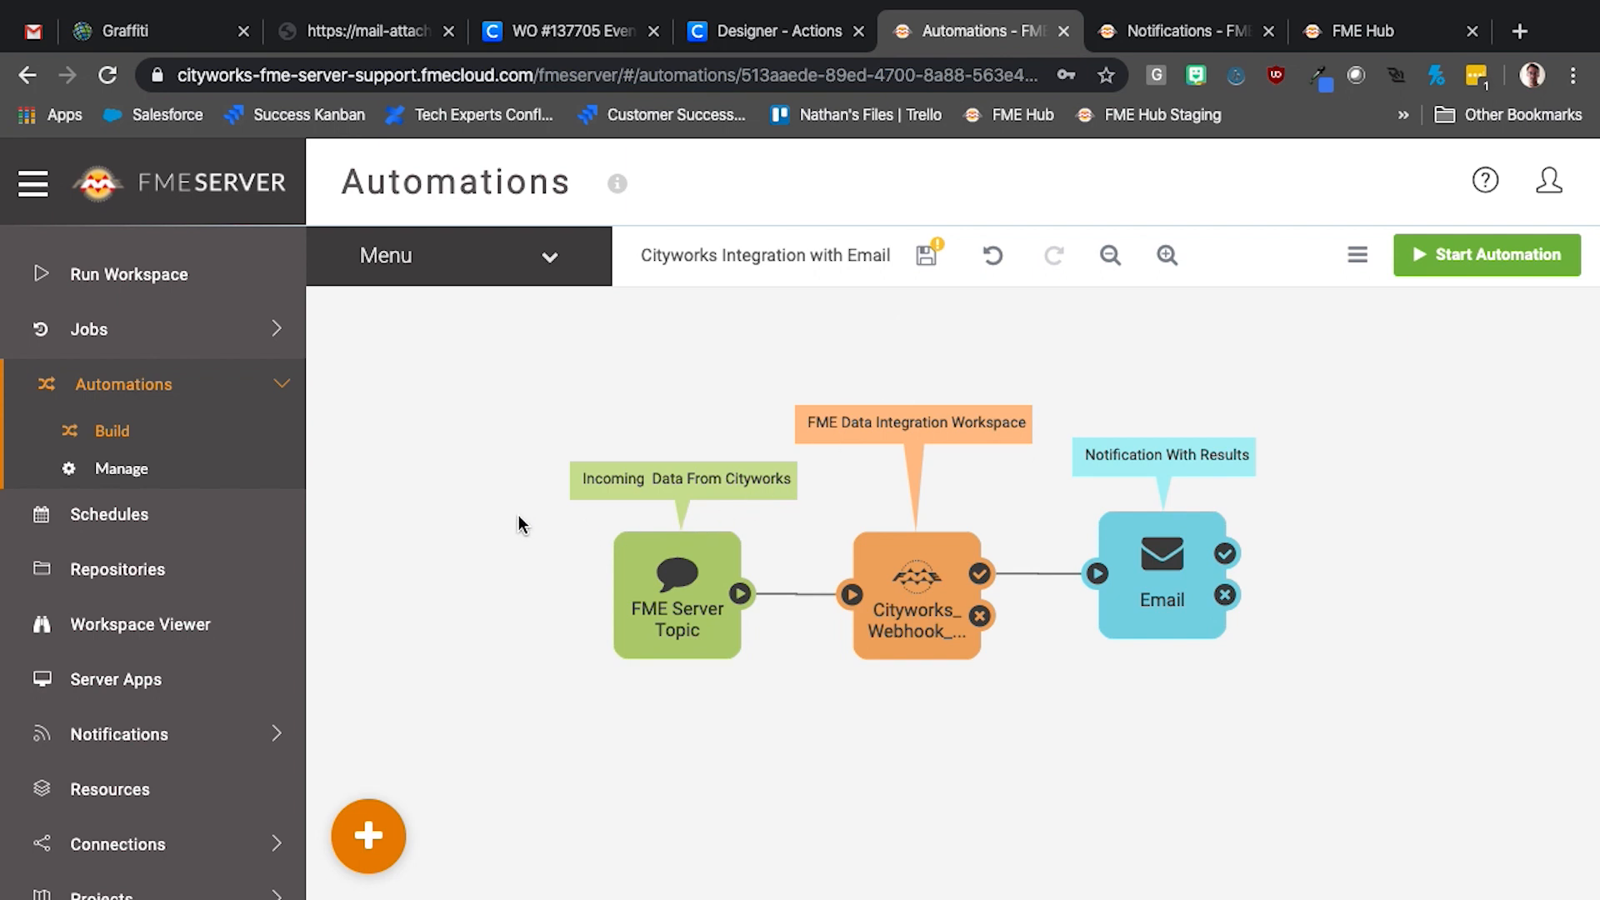
pyautogui.moveTo(737, 526)
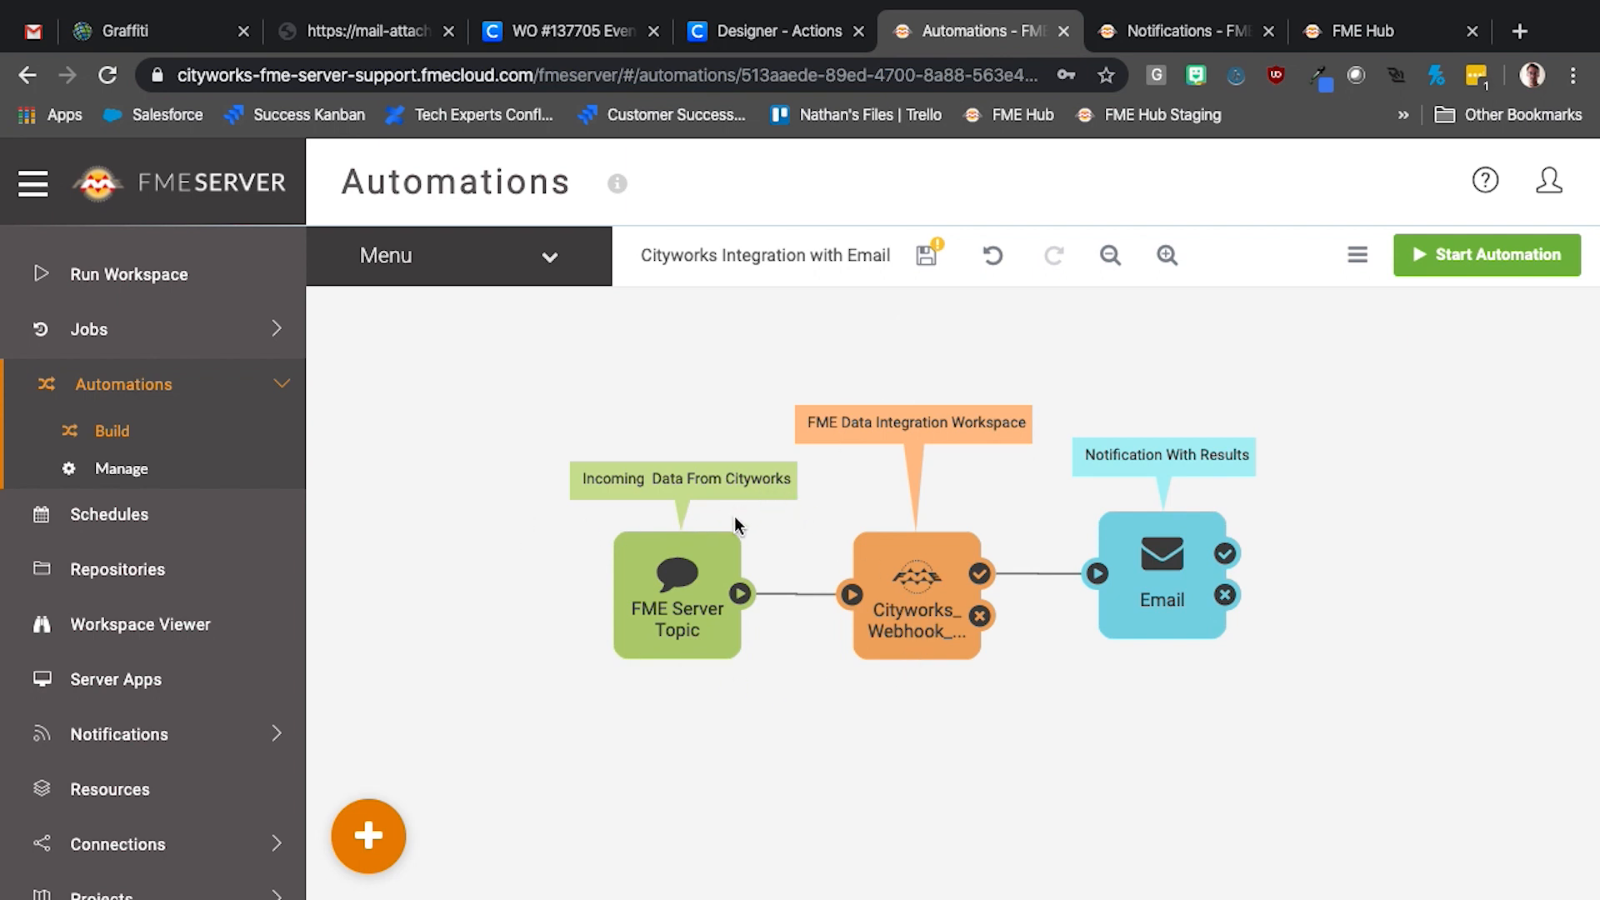
pyautogui.moveTo(1079, 544)
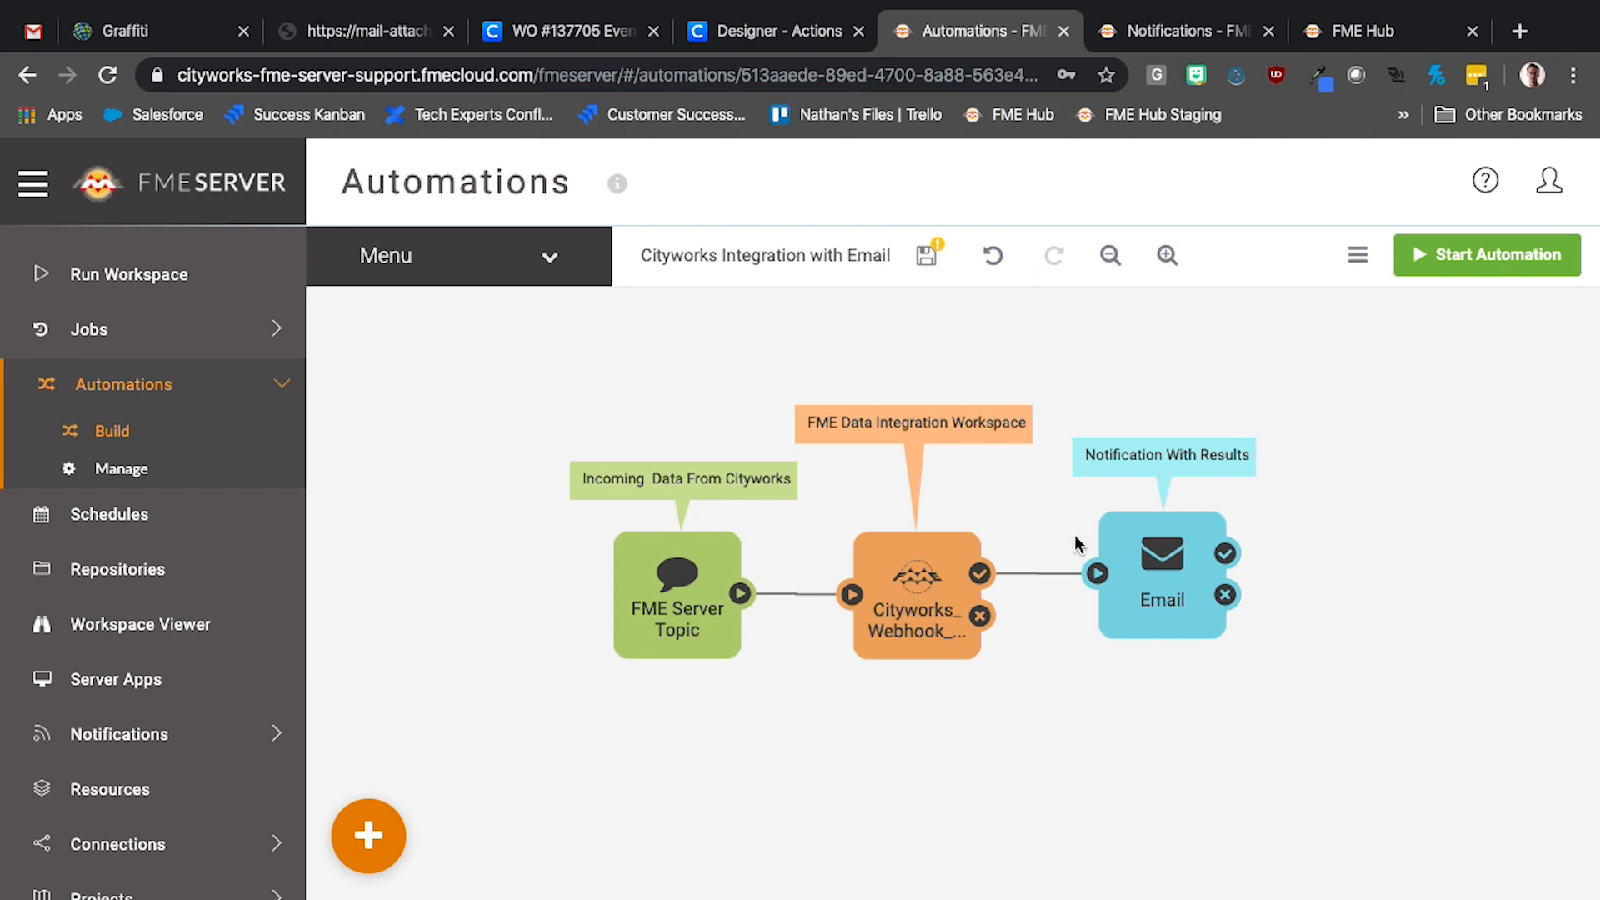
pyautogui.moveTo(1195, 656)
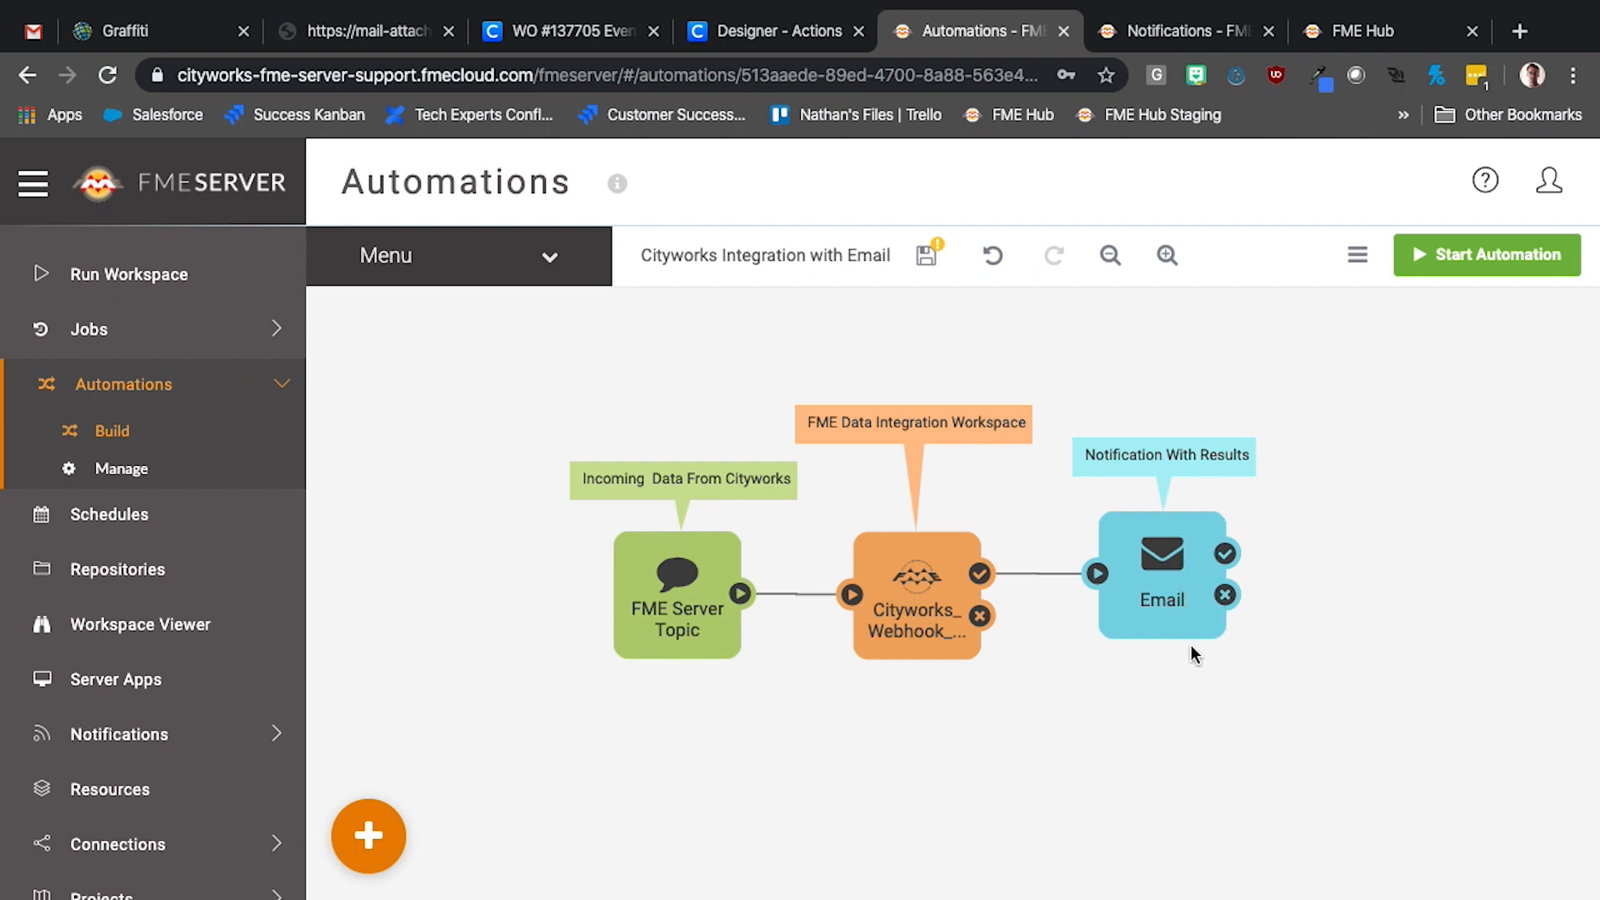
pyautogui.moveTo(1115, 740)
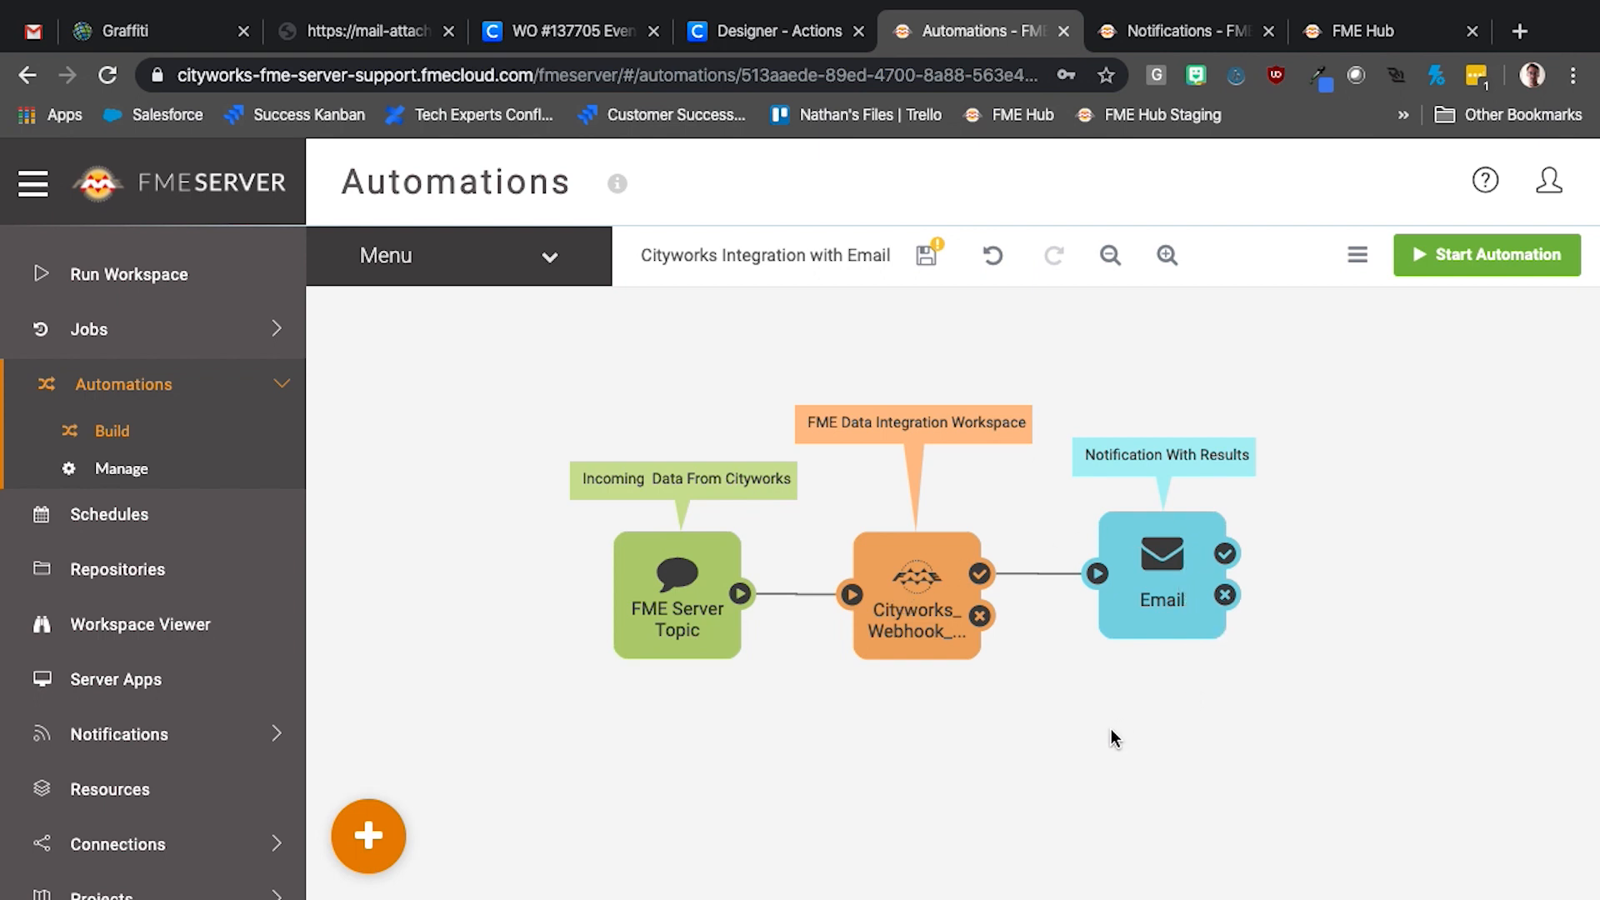